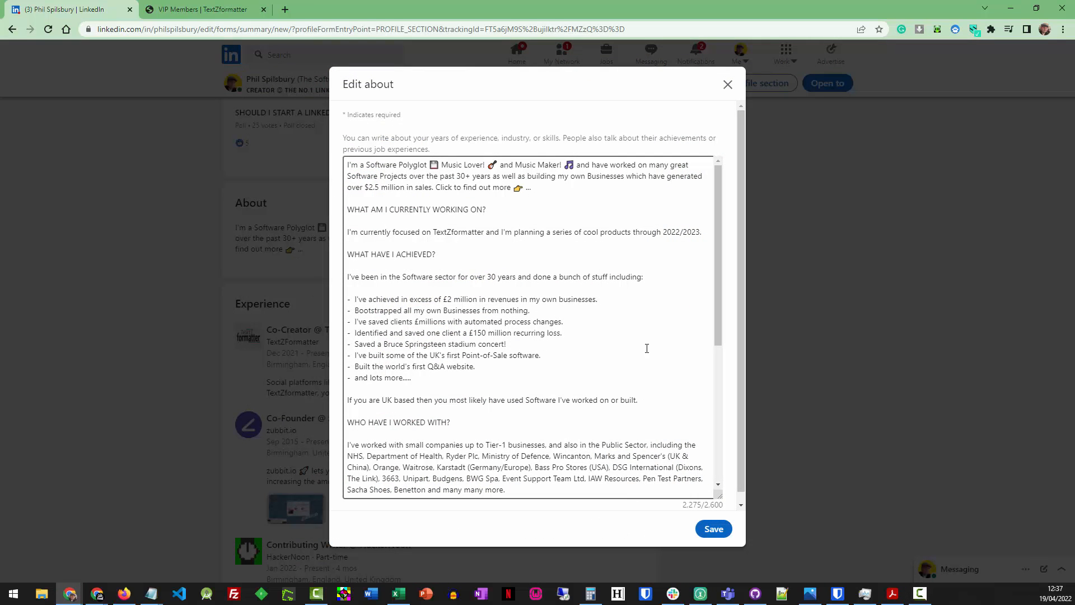
Copy the full 2,275-character LinkedIn About text into TextZformatter's Create Your Content editor
{"action": "scroll", "scroll_direction": "down", "scroll_amount": 3}
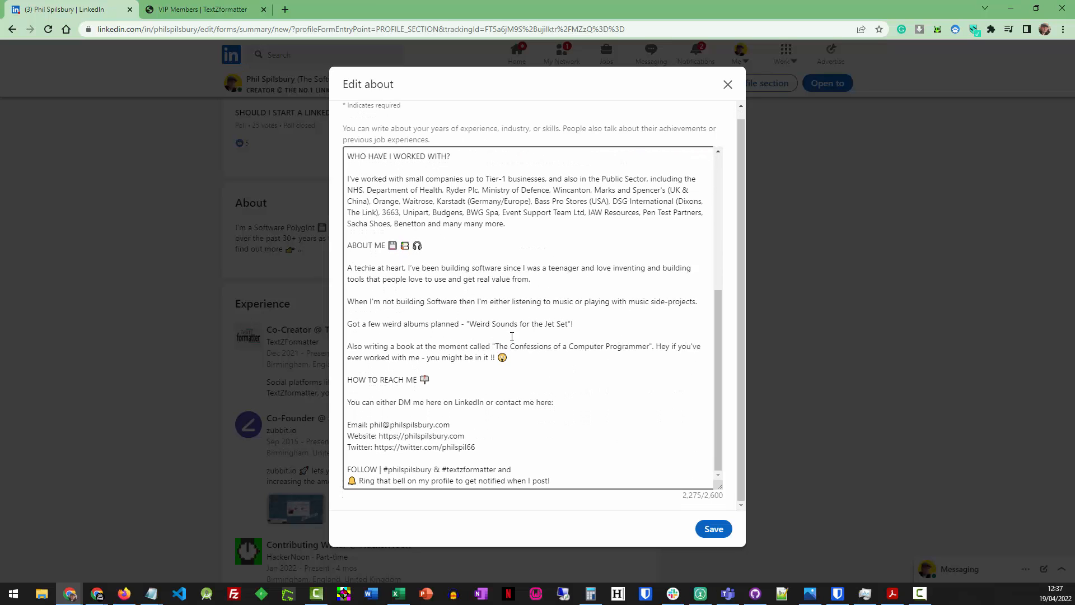
{"action": "scroll", "scroll_direction": "up", "scroll_amount": 3}
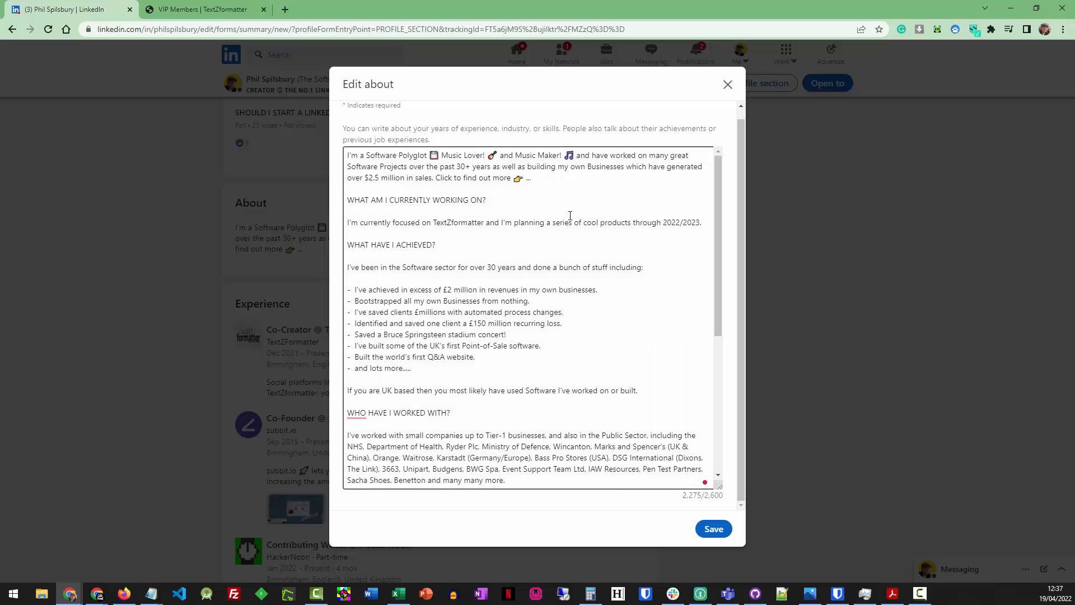
{"action": "left_click", "coordinate": [347, 210]}
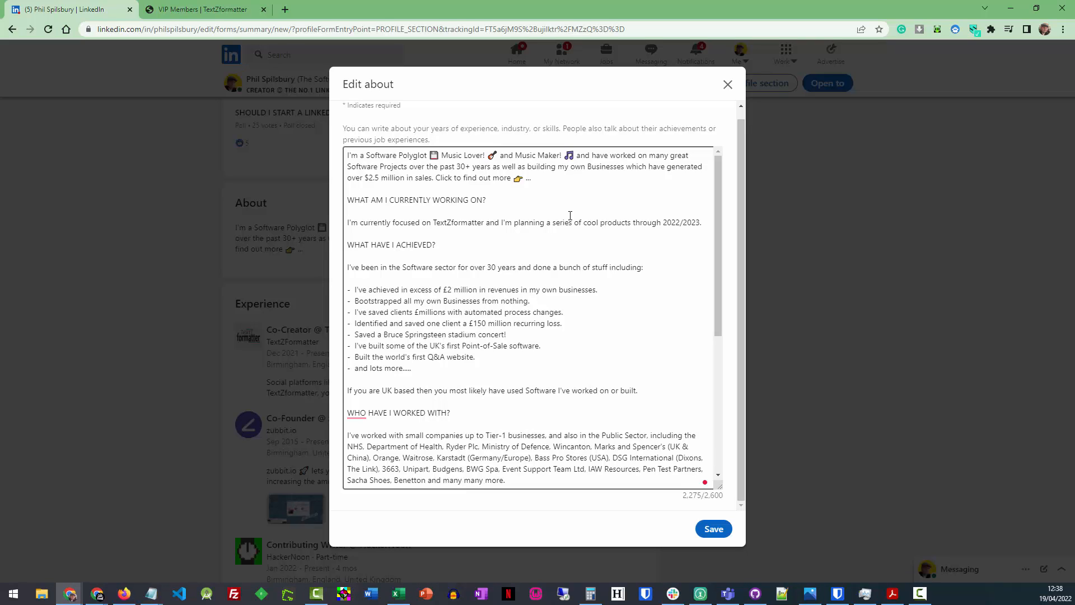
{"action": "left_click", "coordinate": [348, 211]}
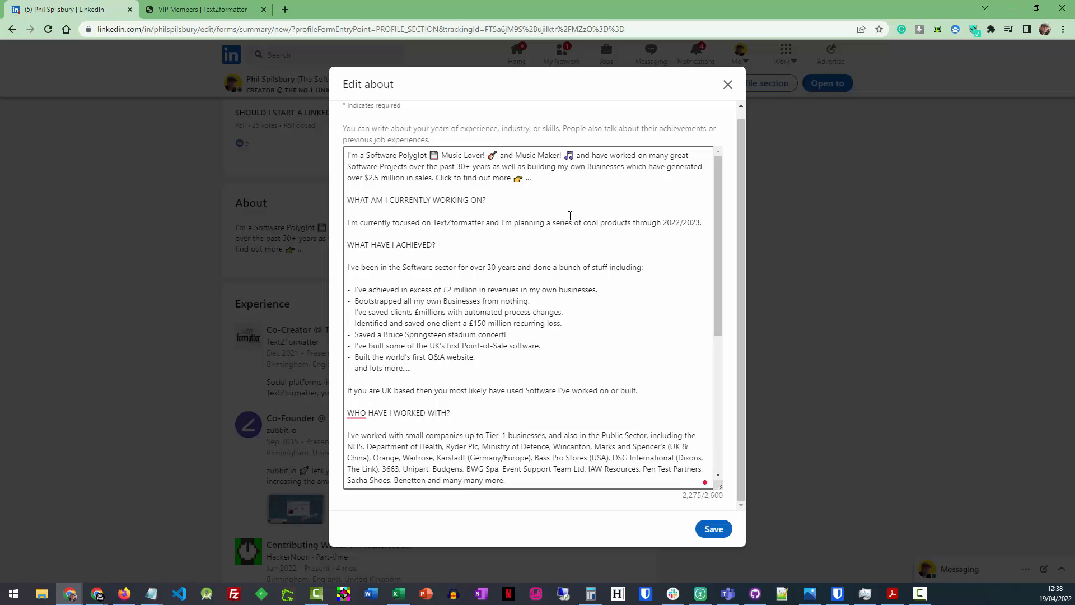
{"action": "left_click", "coordinate": [348, 211]}
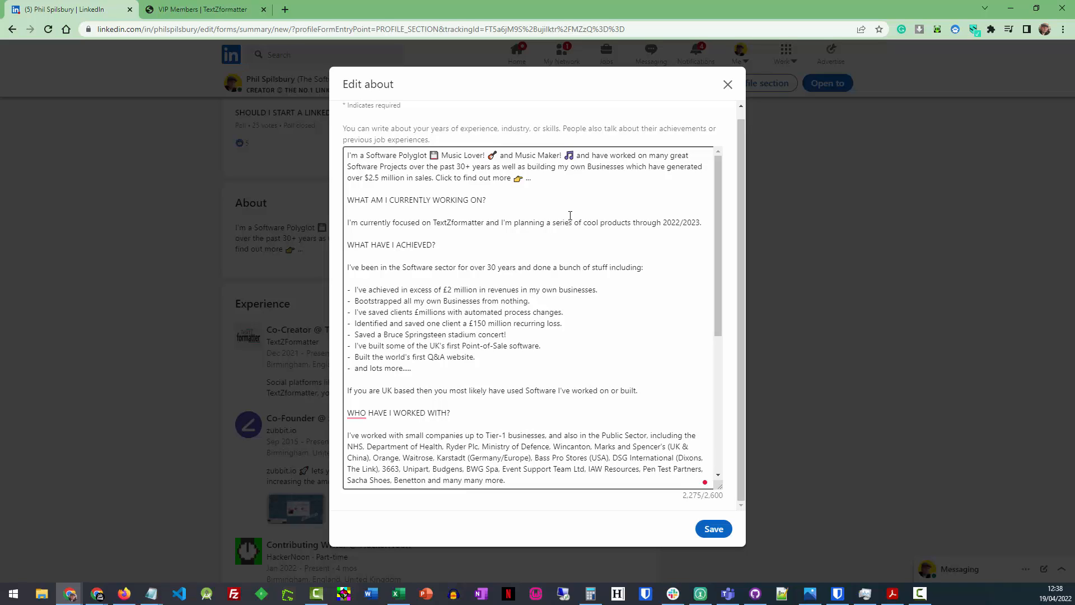
{"action": "left_click", "coordinate": [348, 211]}
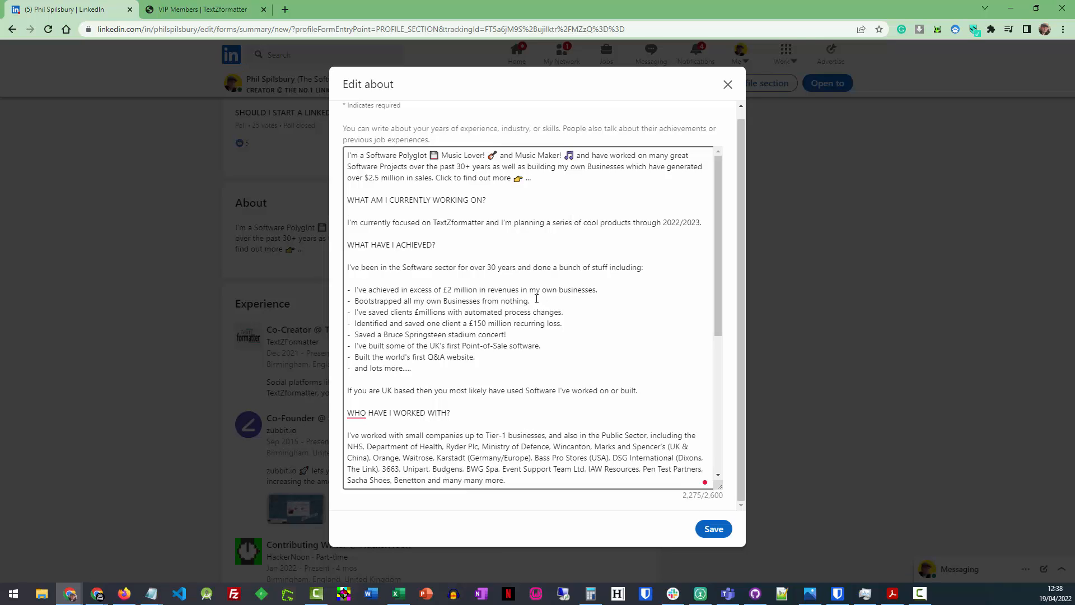
{"action": "mouse_move", "coordinate": [532, 357]}
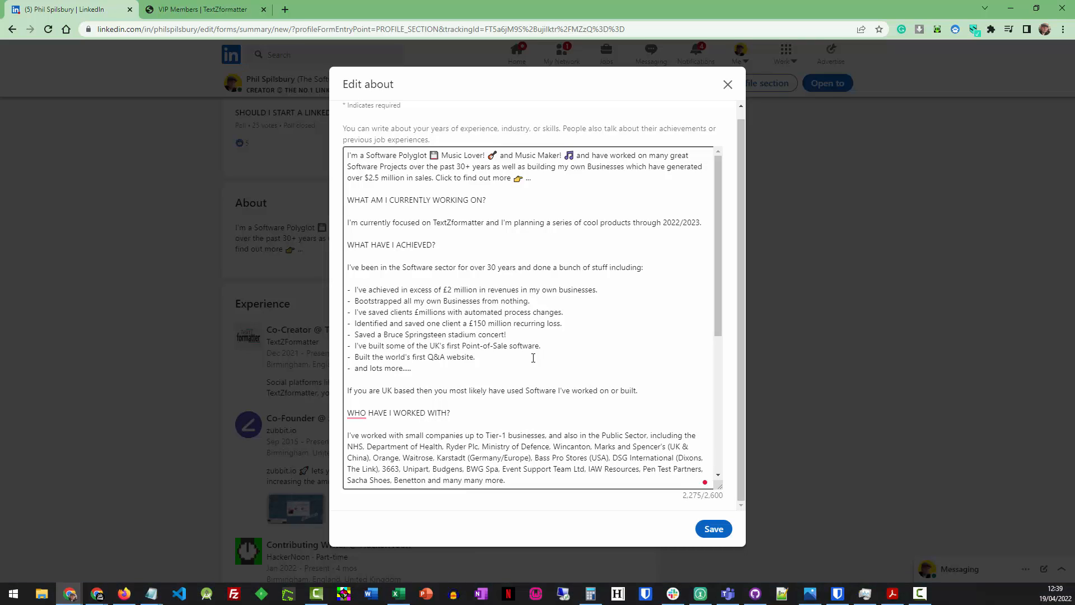
{"action": "left_click", "coordinate": [348, 211]}
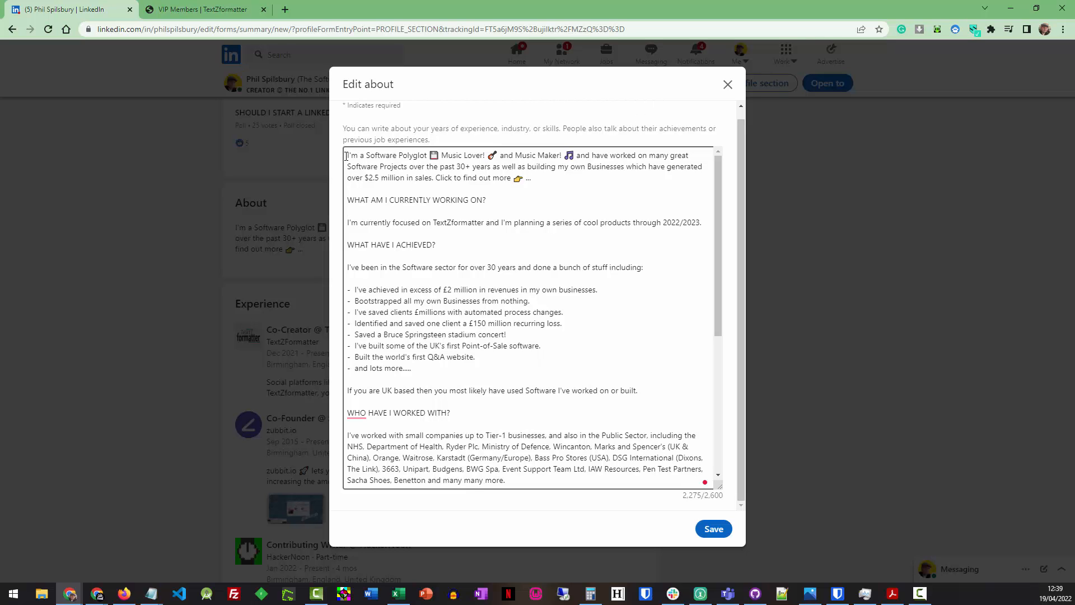
{"action": "key", "text": "ctrl+a"}
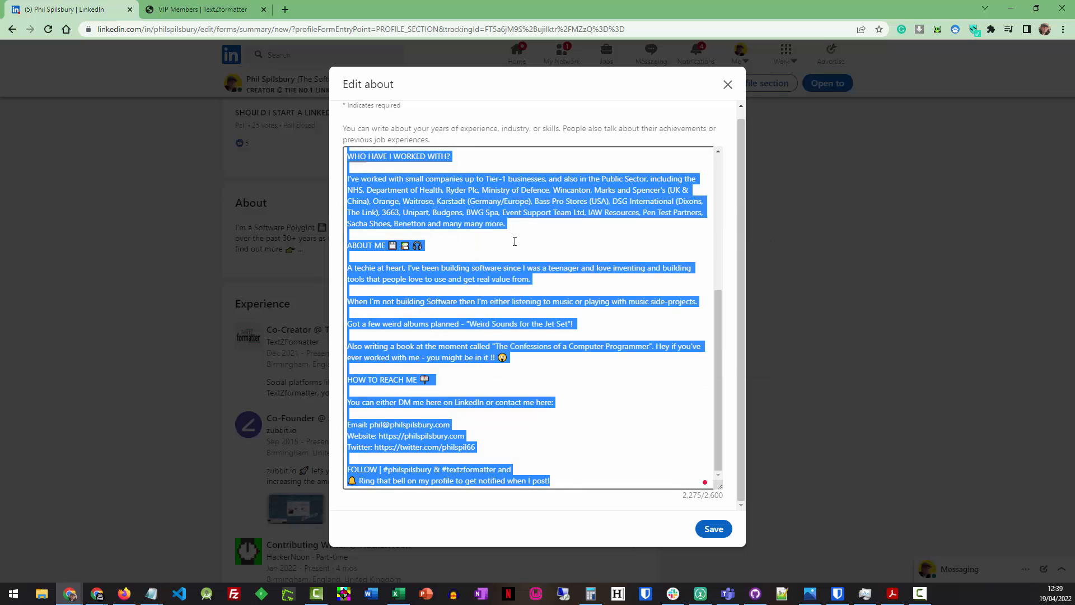
{"action": "left_click", "coordinate": [203, 9]}
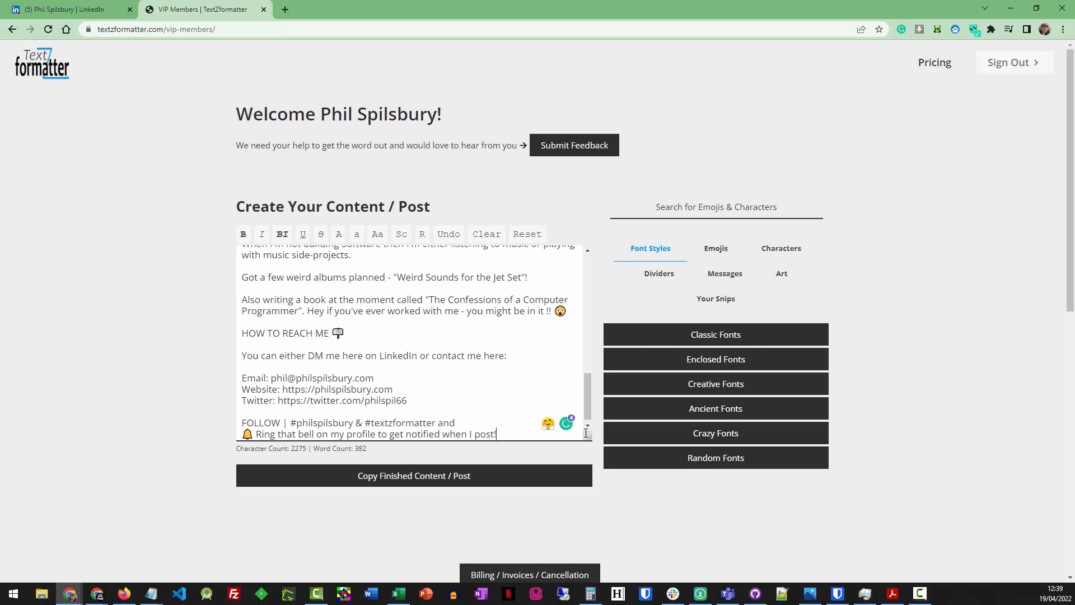
Bold the About section headings and make the Email and Website labels bold italic
{"action": "scroll", "scroll_direction": "up", "scroll_amount": 3}
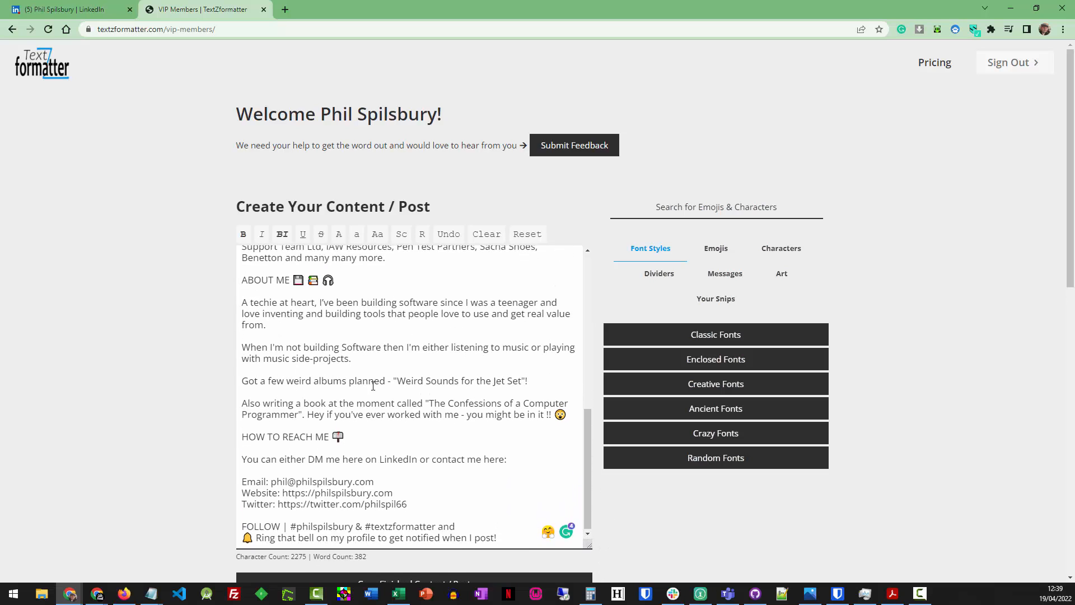
{"action": "scroll", "scroll_direction": "up", "scroll_amount": 3}
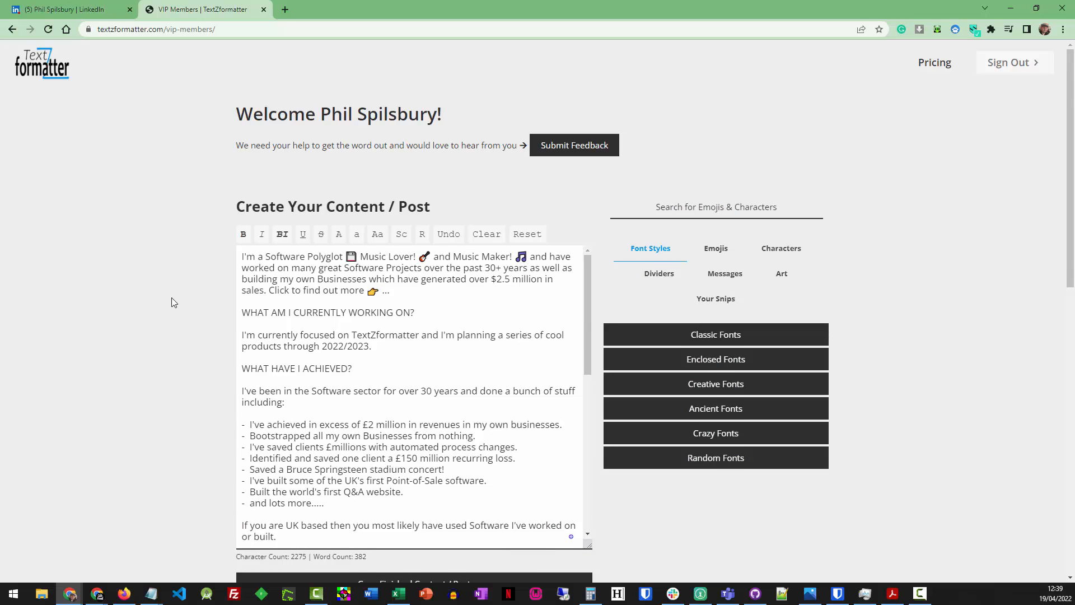
{"action": "scroll", "scroll_direction": "down", "scroll_amount": 3}
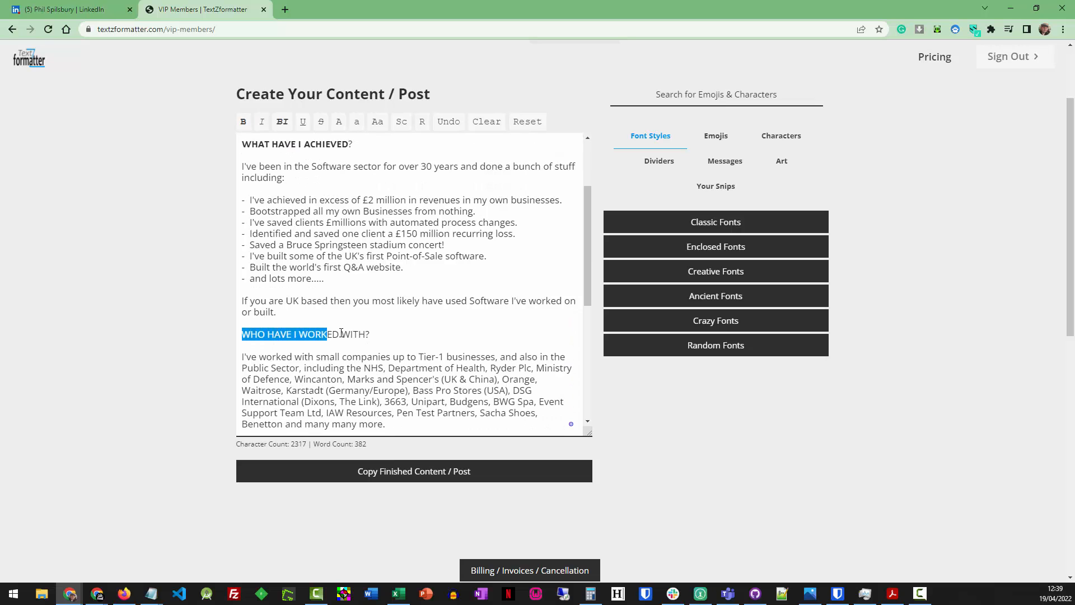
{"action": "scroll", "scroll_direction": "down", "scroll_amount": 3}
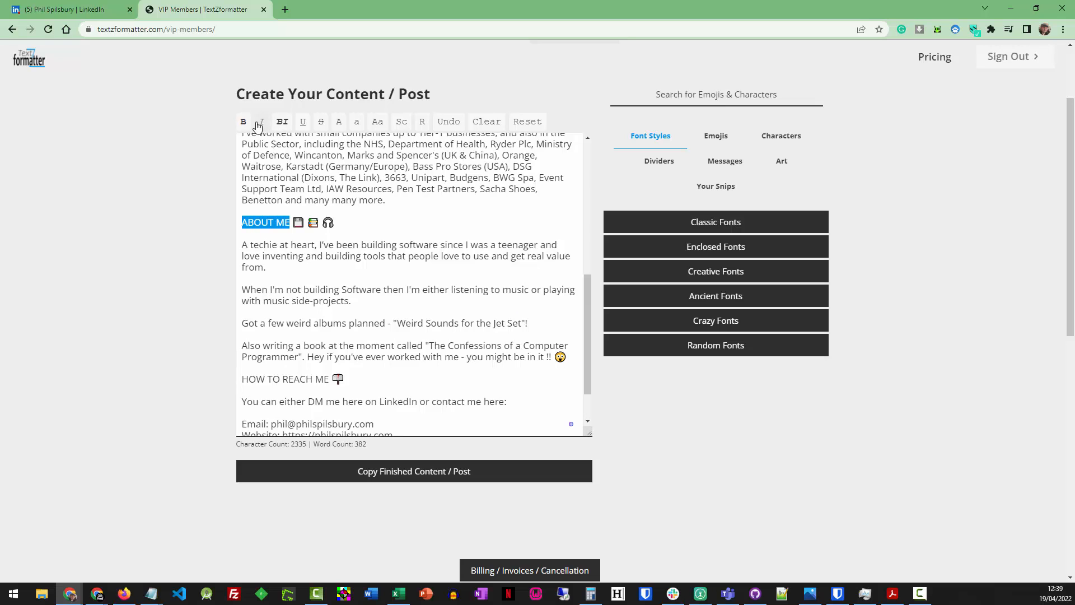
{"action": "scroll", "scroll_direction": "down", "scroll_amount": 3}
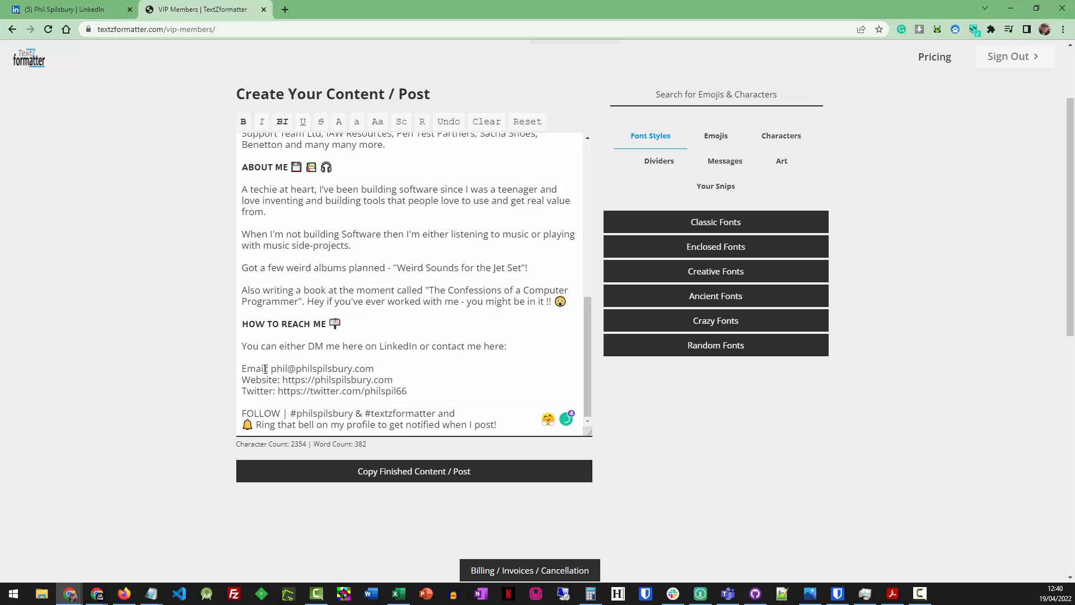
{"action": "double_click", "coordinate": [253, 368]}
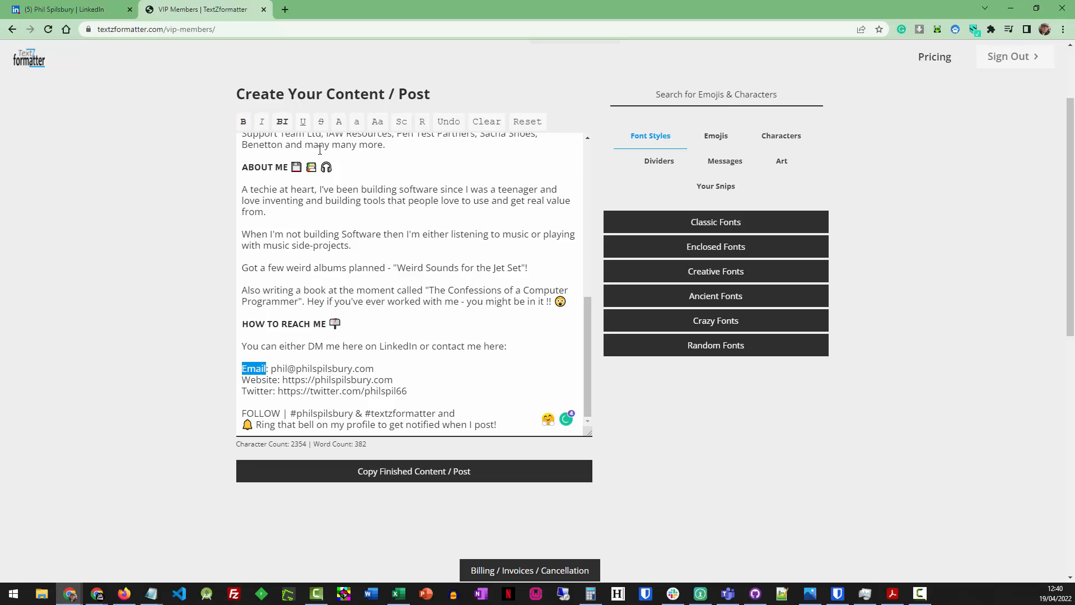
{"action": "double_click", "coordinate": [259, 379]}
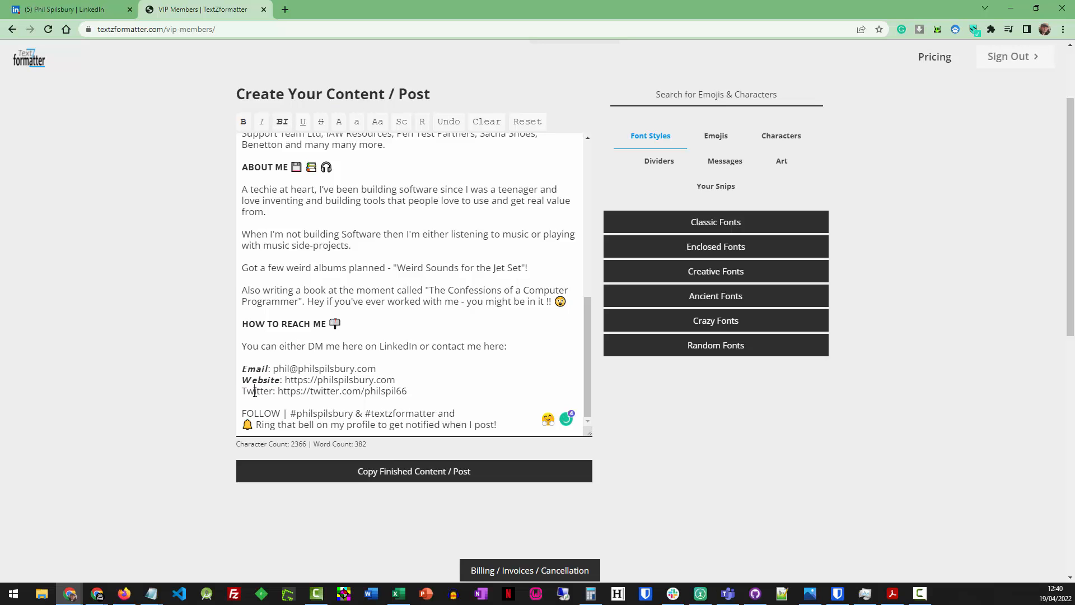
{"action": "scroll", "scroll_direction": "up", "scroll_amount": 3}
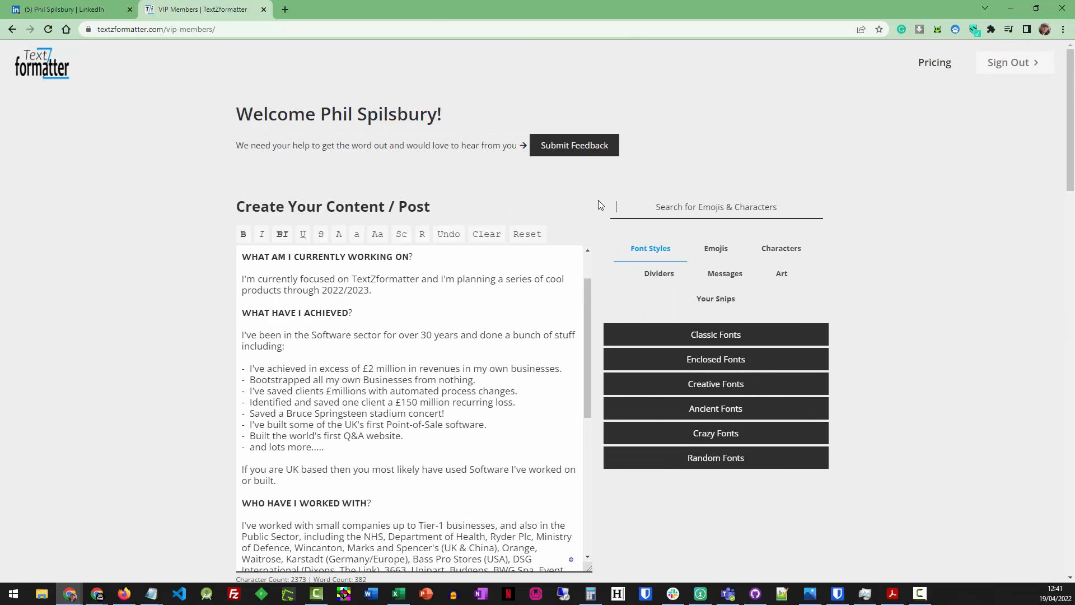
Search characters for 'arrow' and swap the first three achievement bullet dashes for arrows
{"action": "scroll", "scroll_direction": "down", "scroll_amount": 3}
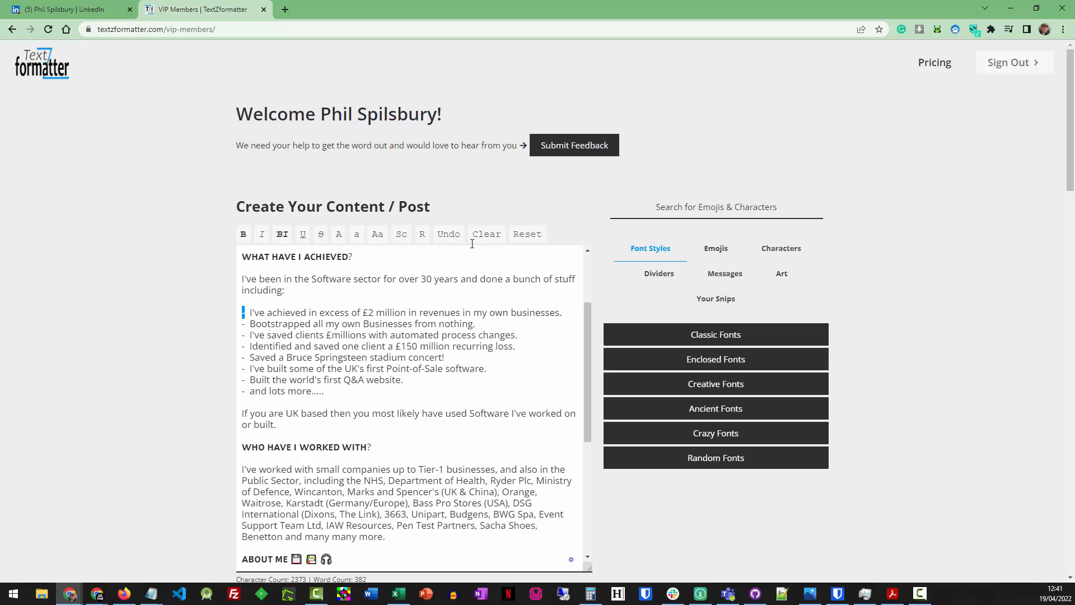
{"action": "mouse_move", "coordinate": [678, 283]}
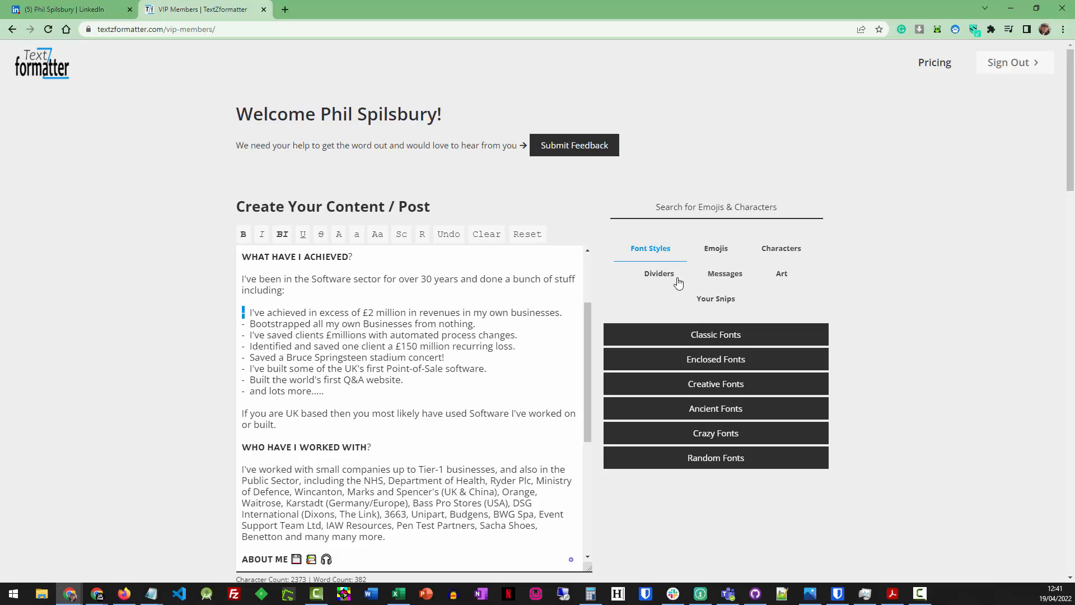
{"action": "type", "text": "a"}
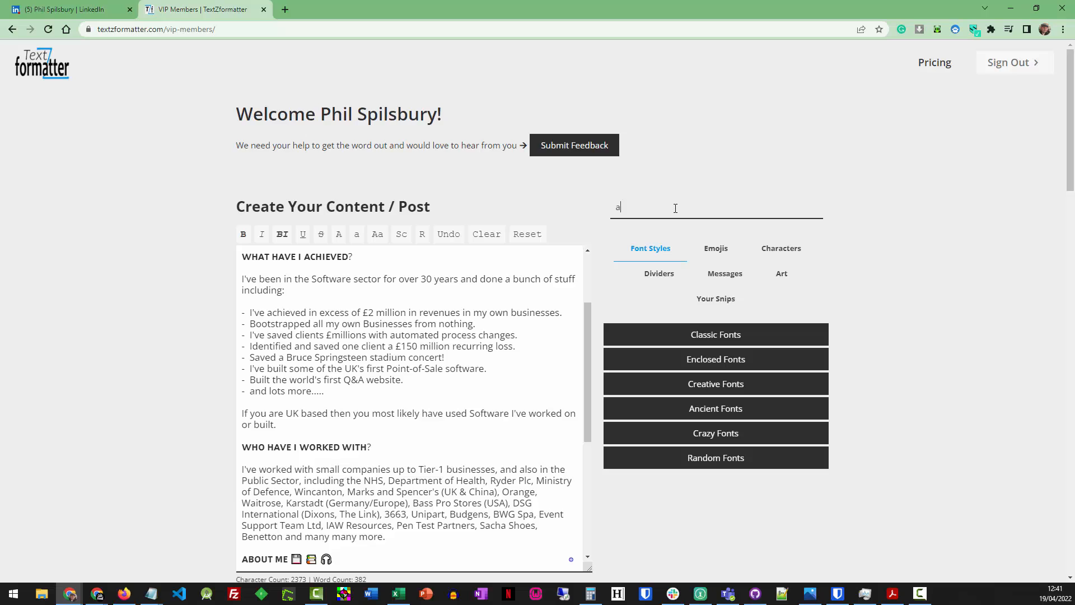
{"action": "type", "text": "r"}
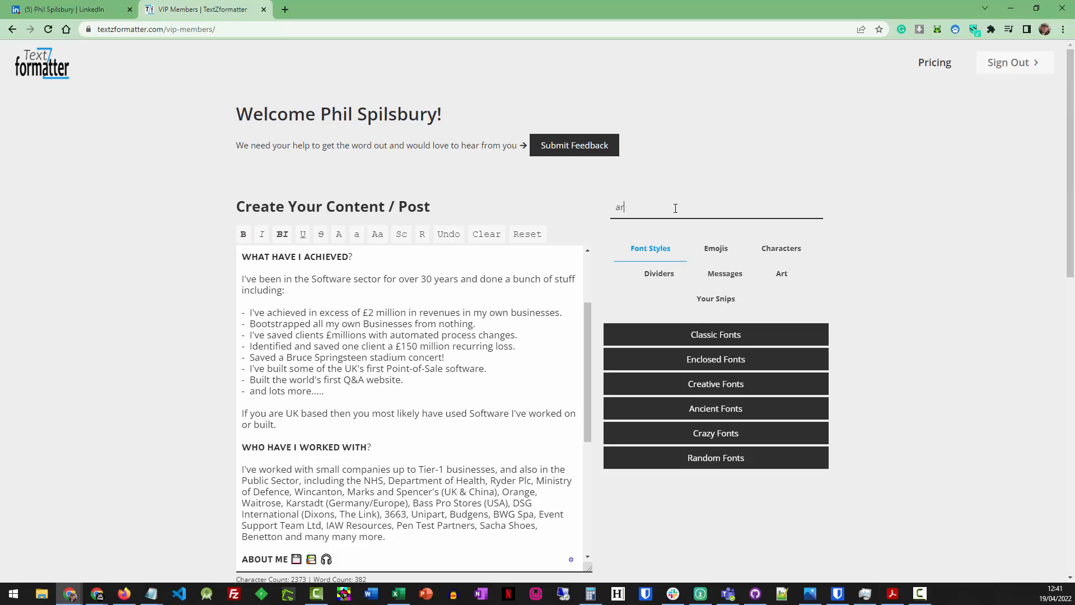
{"action": "type", "text": "row"}
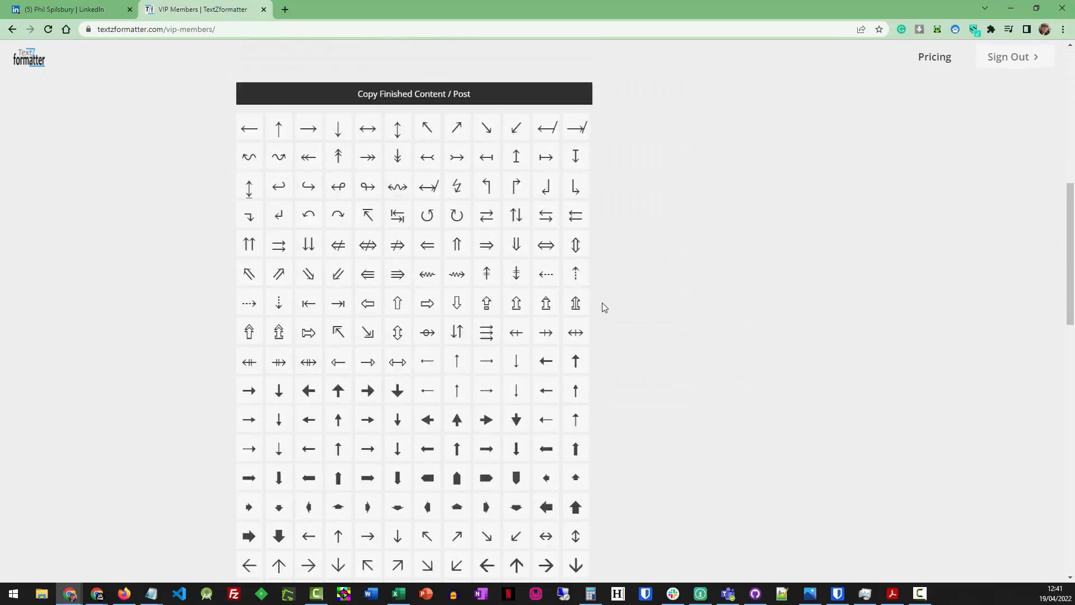
{"action": "scroll", "scroll_direction": "down", "scroll_amount": 3}
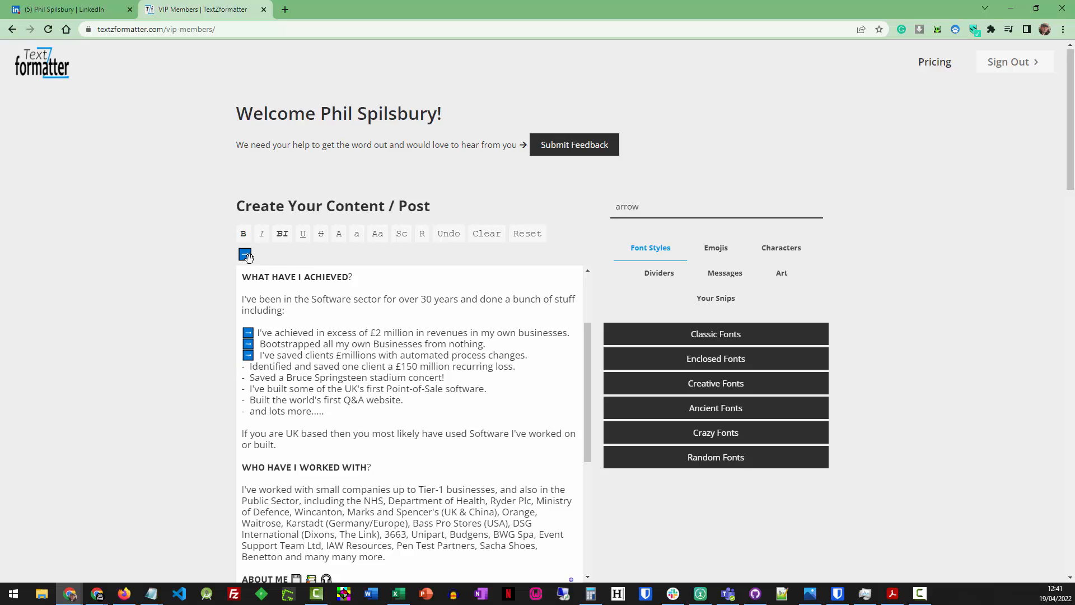
Add an arrow to another achievement bullet and bold the word FOLLOW
{"action": "left_click", "coordinate": [245, 254]}
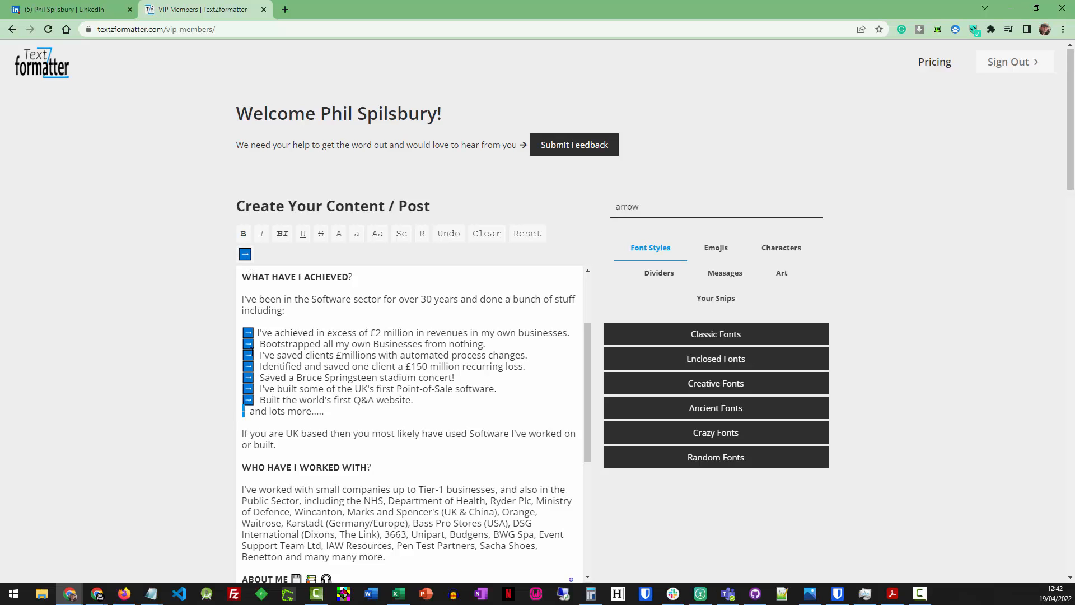
{"action": "scroll", "scroll_direction": "up", "scroll_amount": 3}
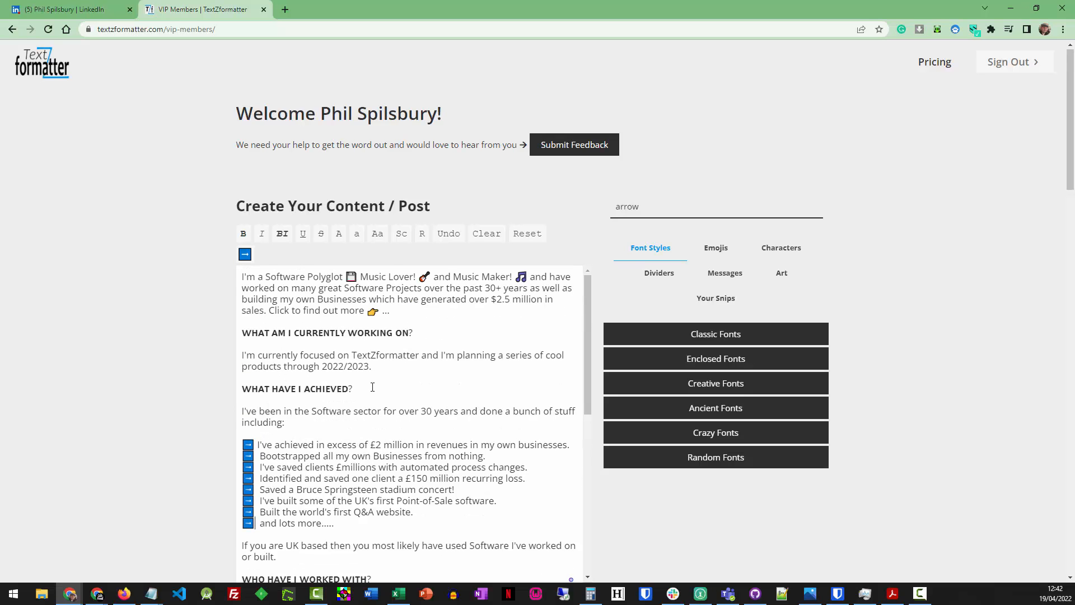
{"action": "double_click", "coordinate": [385, 355]}
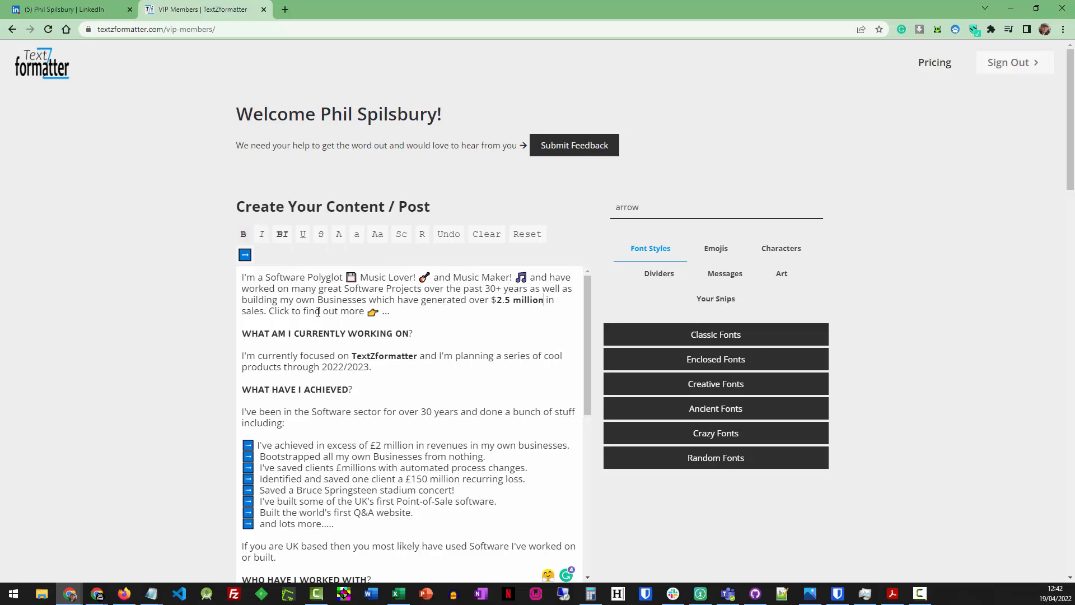
{"action": "scroll", "scroll_direction": "down", "scroll_amount": 3}
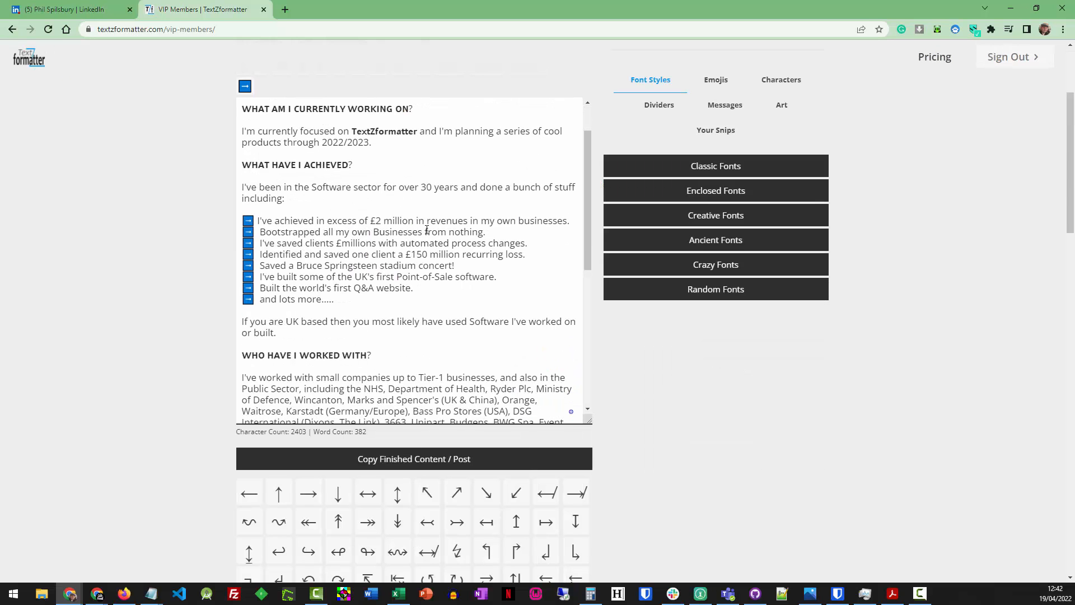
{"action": "scroll", "scroll_direction": "down", "scroll_amount": 3}
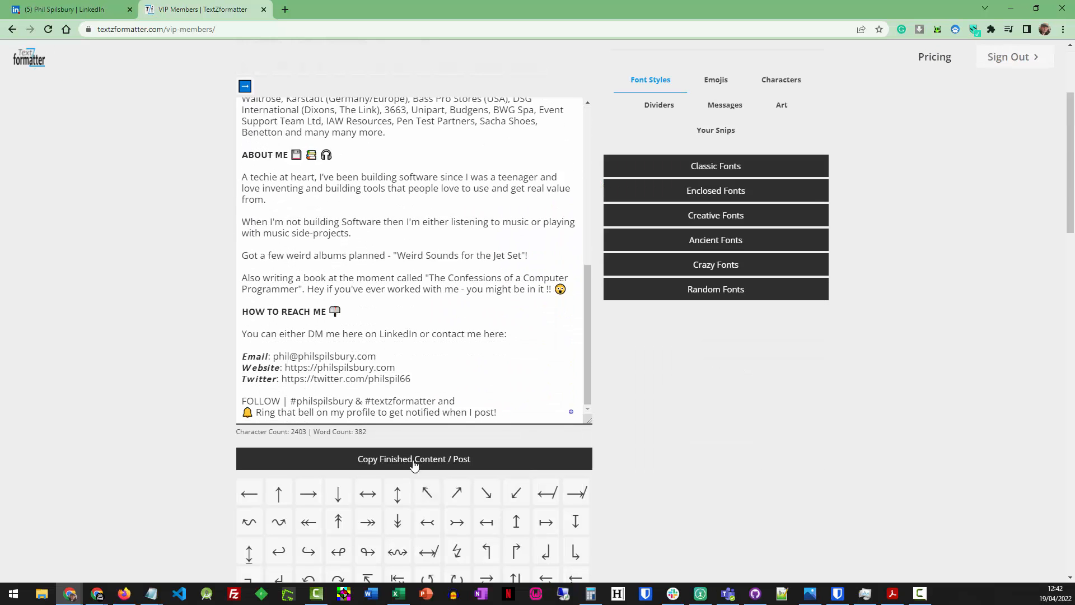
Copy the finished content and paste it into LinkedIn's About editor at 2,409 characters
{"action": "scroll", "scroll_direction": "up", "scroll_amount": 3}
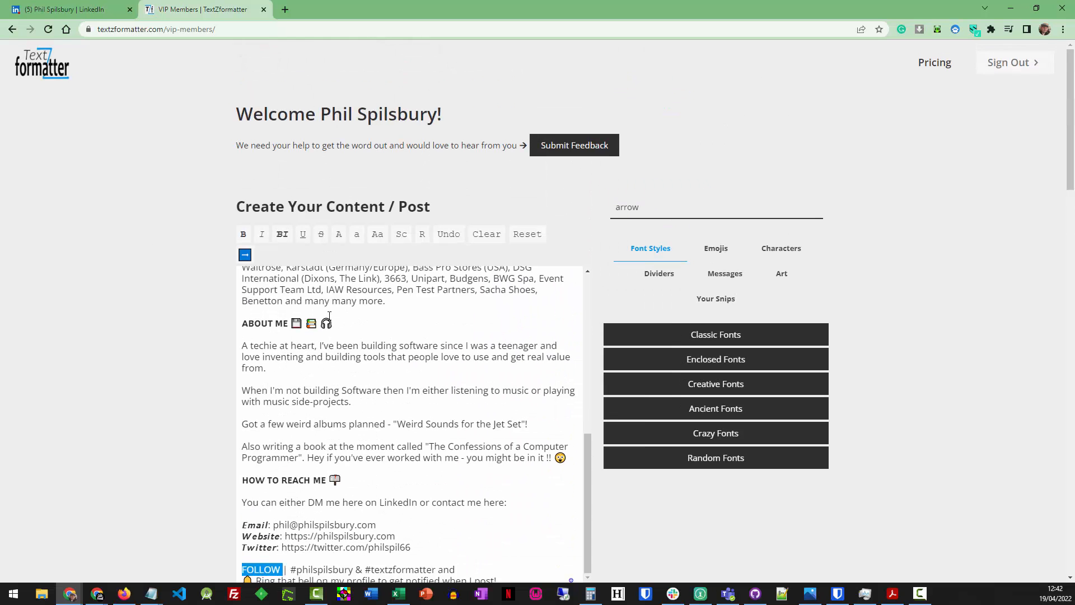
{"action": "scroll", "scroll_direction": "down", "scroll_amount": 3}
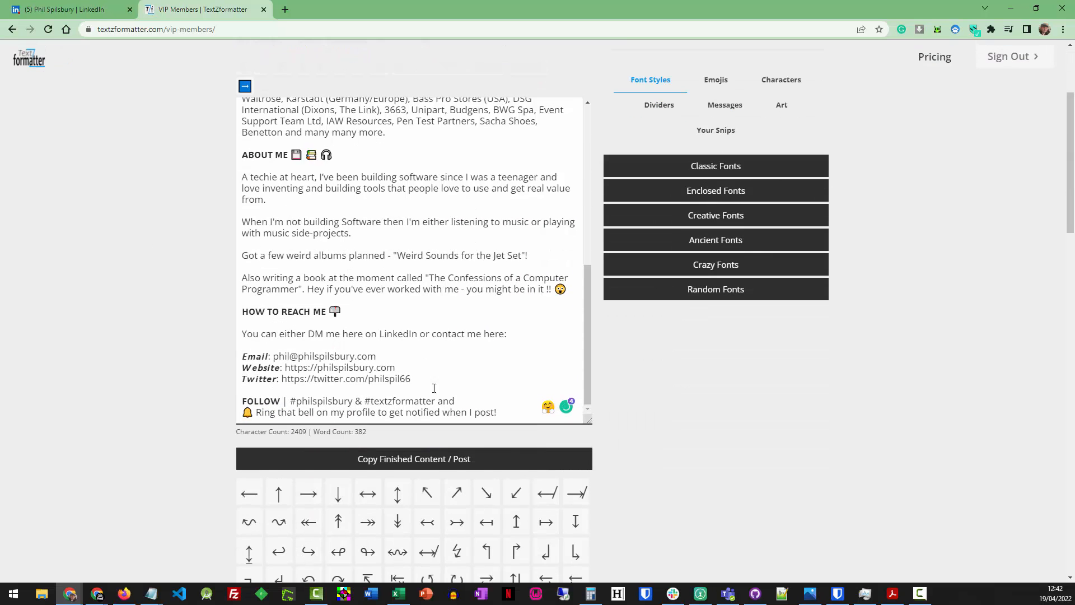
{"action": "left_click", "coordinate": [413, 458]}
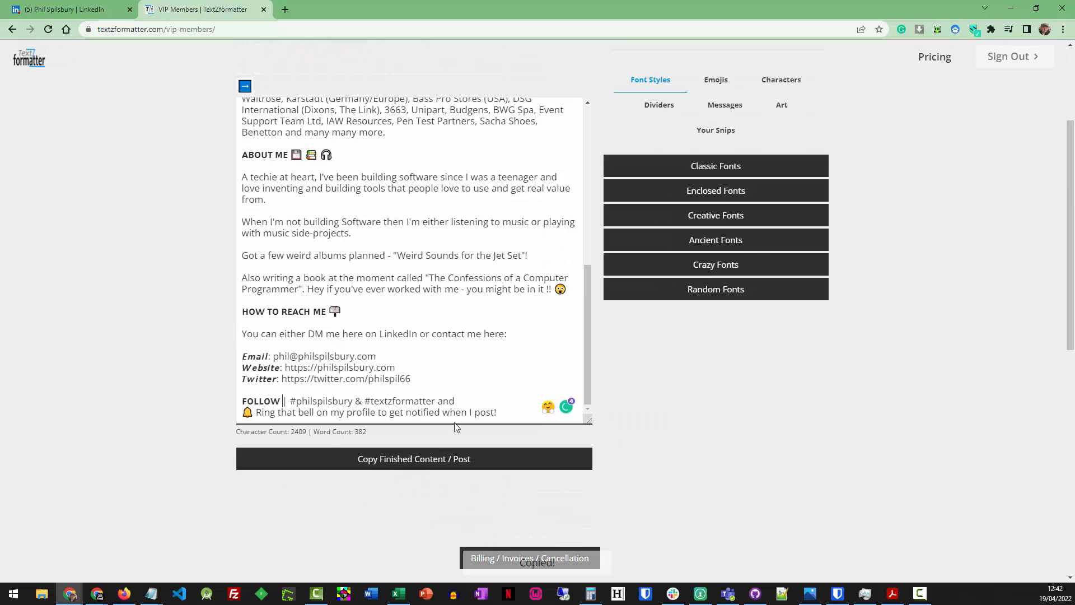
{"action": "left_click", "coordinate": [68, 9]}
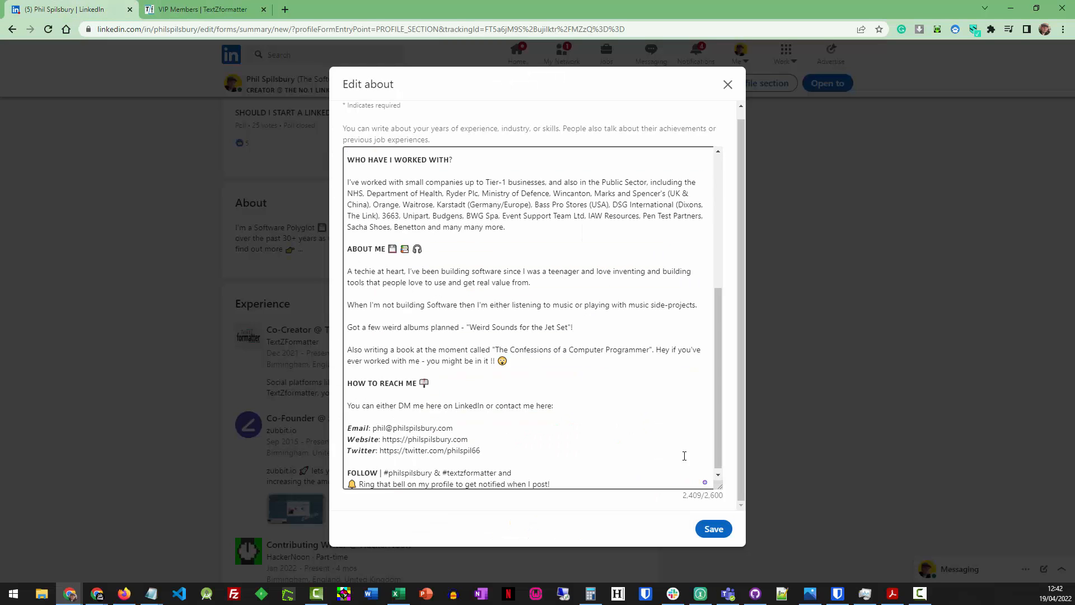
Save the formatted About section and expand it with '...see more' to review the full text
{"action": "left_click", "coordinate": [712, 528]}
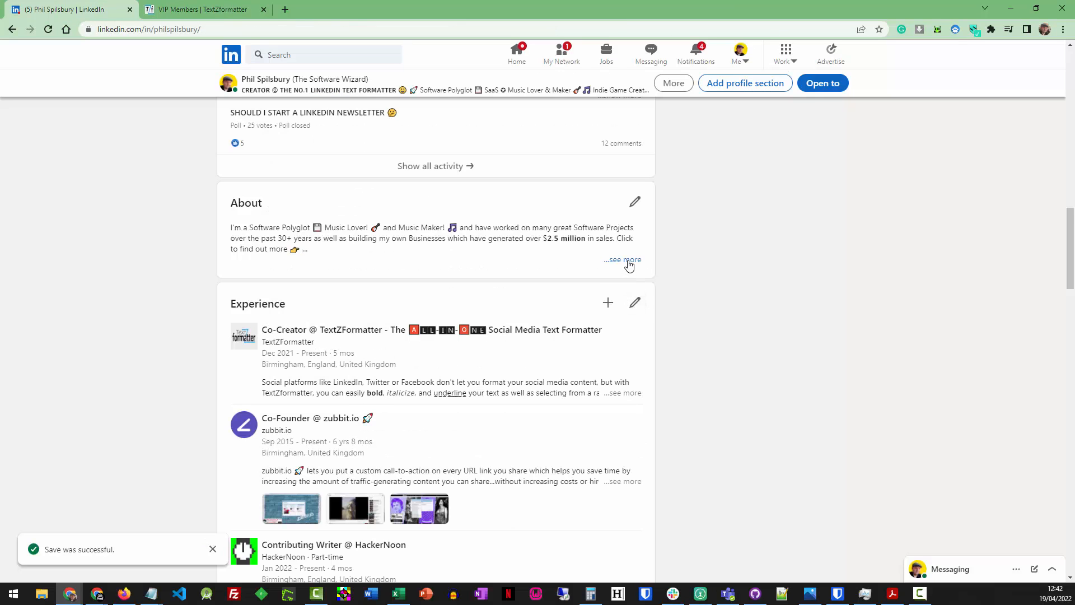
{"action": "left_click", "coordinate": [621, 259]}
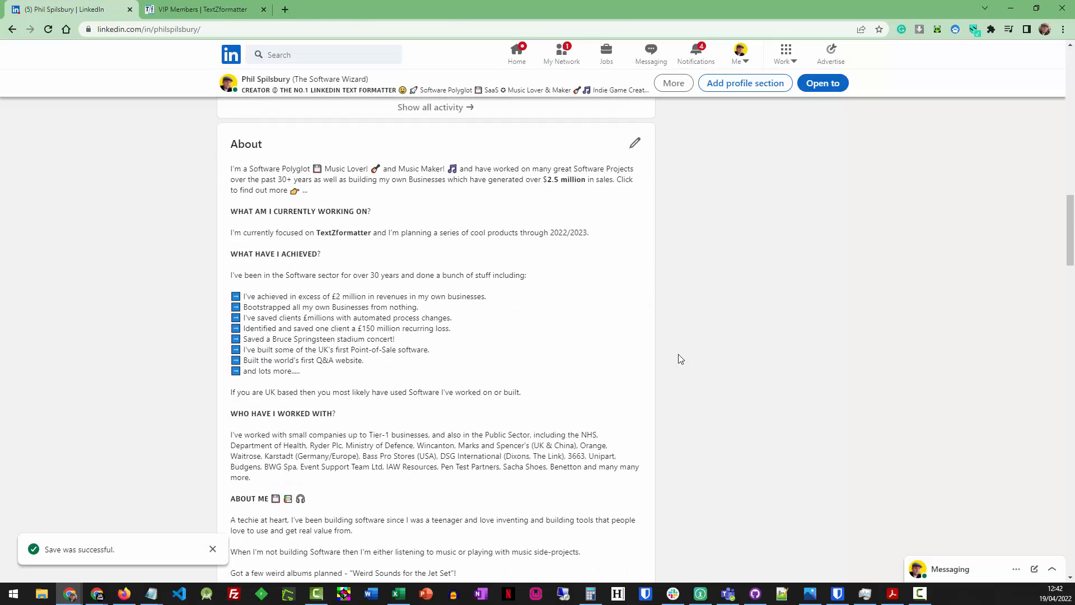
{"action": "scroll", "scroll_direction": "down", "scroll_amount": 3}
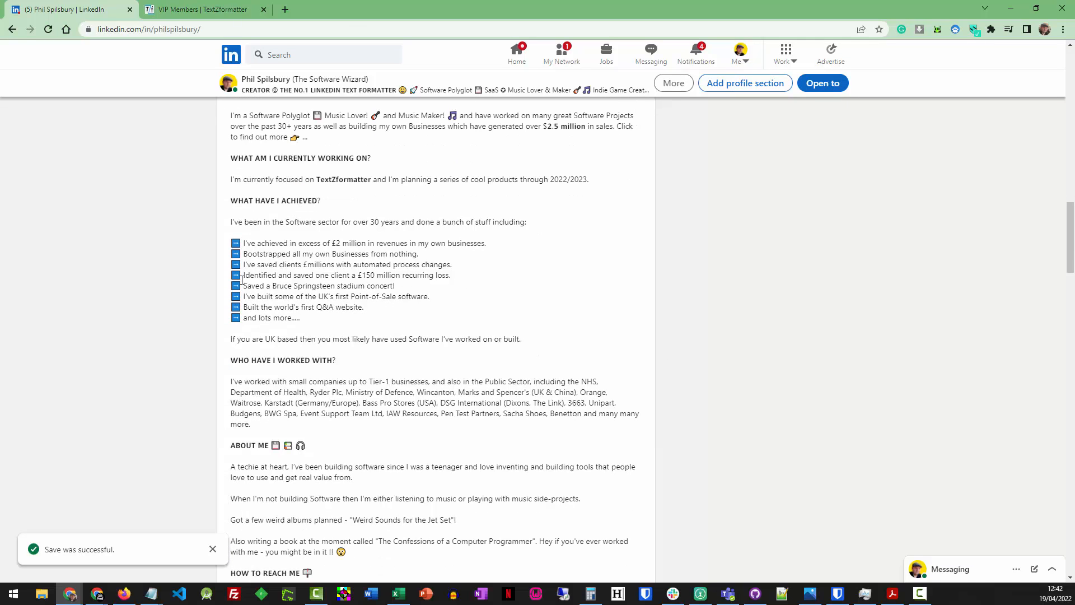
{"action": "scroll", "scroll_direction": "down", "scroll_amount": 3}
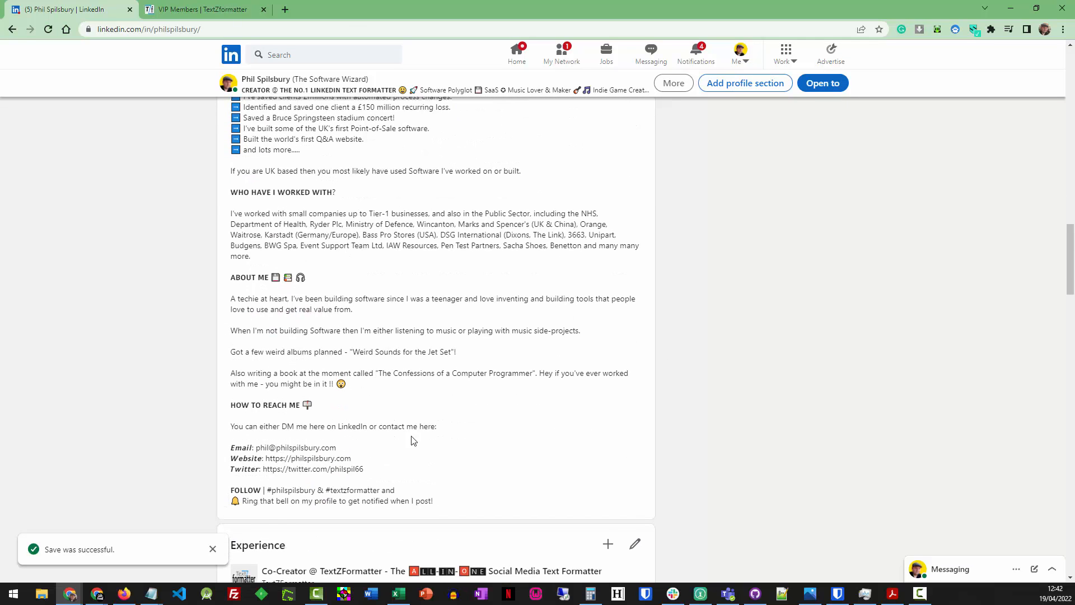
{"action": "scroll", "scroll_direction": "up", "scroll_amount": 3}
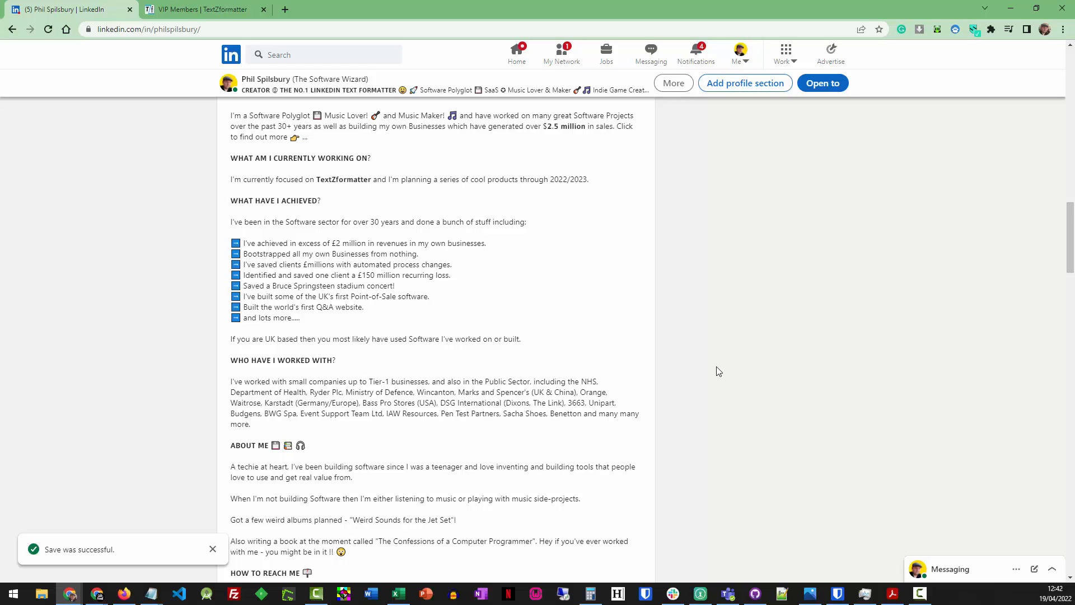
{"action": "mouse_move", "coordinate": [504, 100]}
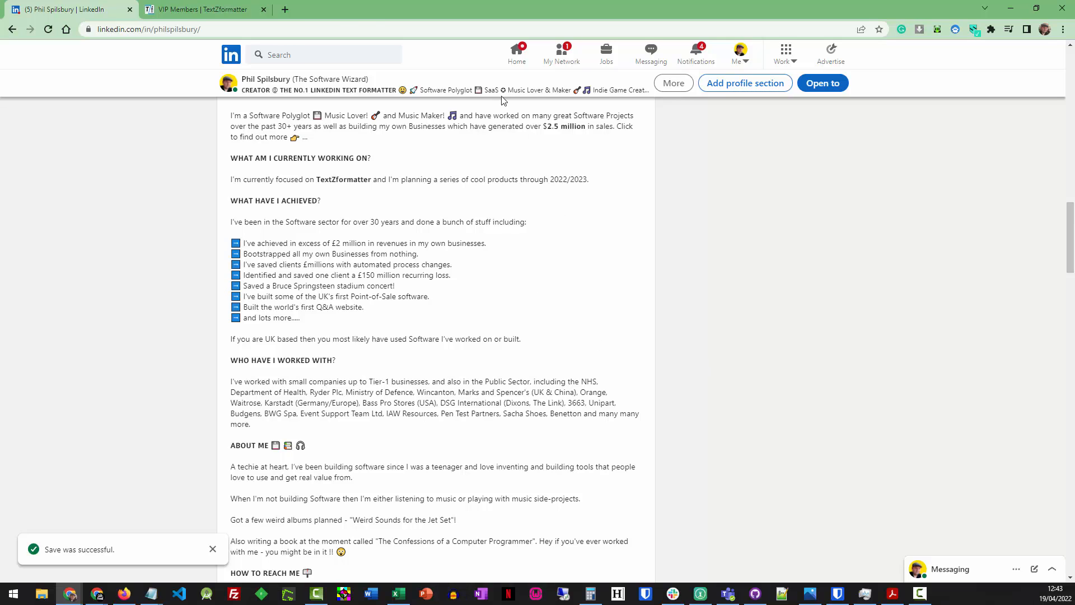
Give 'Businesses' boxed Enclosed Font letters and browse the Crazy and Random font styles
{"action": "left_click", "coordinate": [202, 9]}
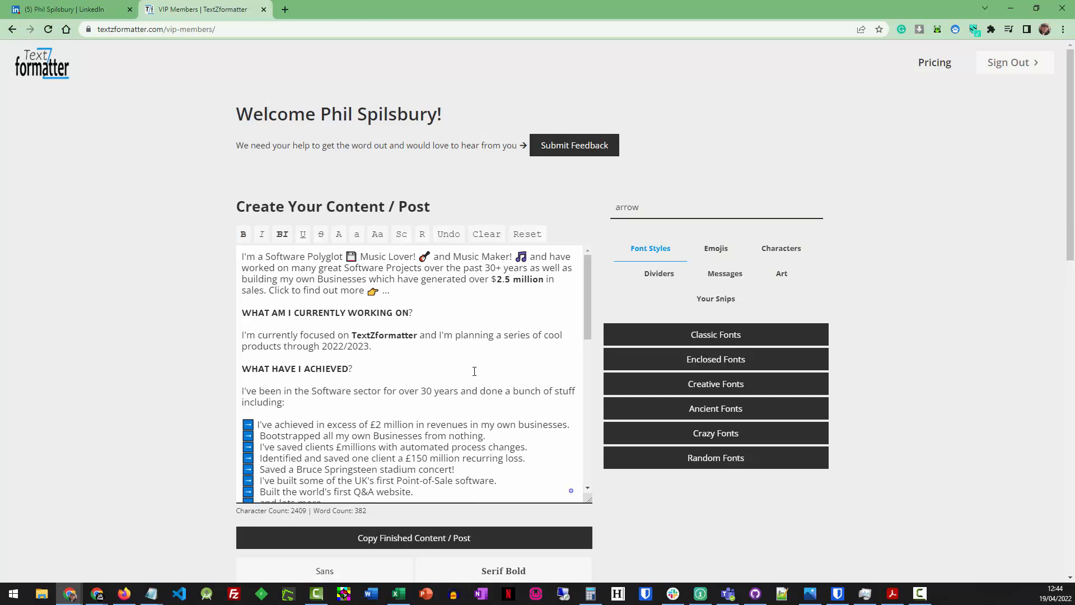
{"action": "mouse_move", "coordinate": [598, 387]}
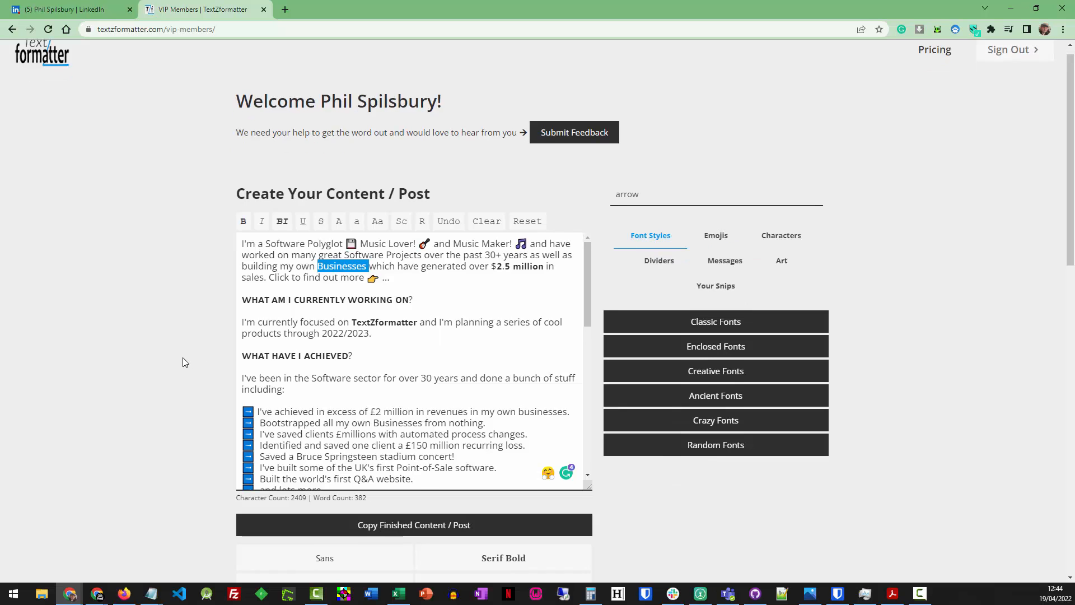
{"action": "scroll", "scroll_direction": "down", "scroll_amount": 3}
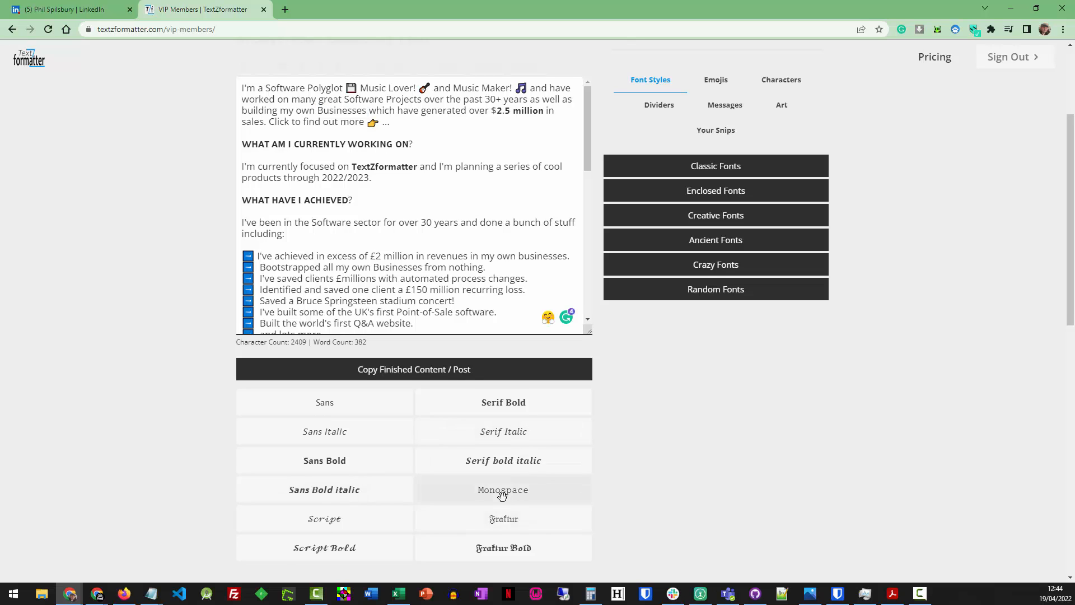
{"action": "double_click", "coordinate": [345, 131]}
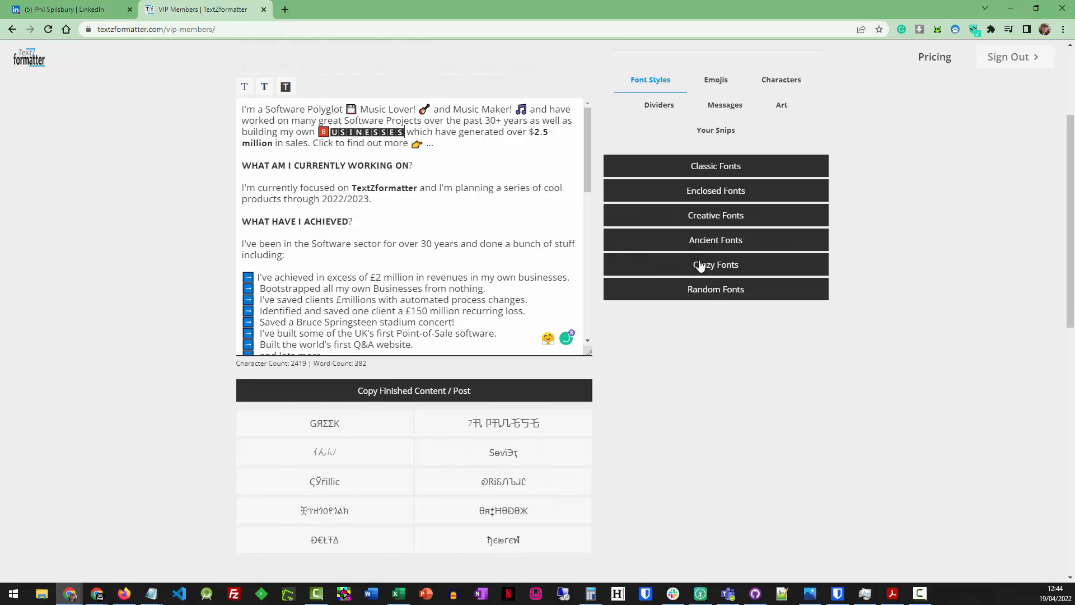
{"action": "left_click", "coordinate": [715, 288]}
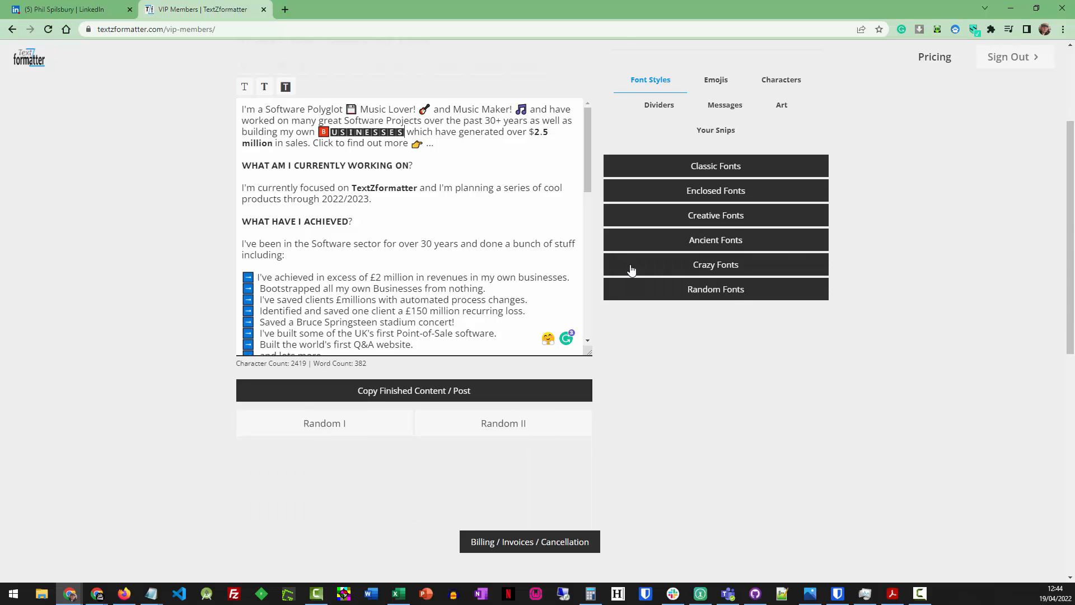
{"action": "scroll", "scroll_direction": "up", "scroll_amount": 3}
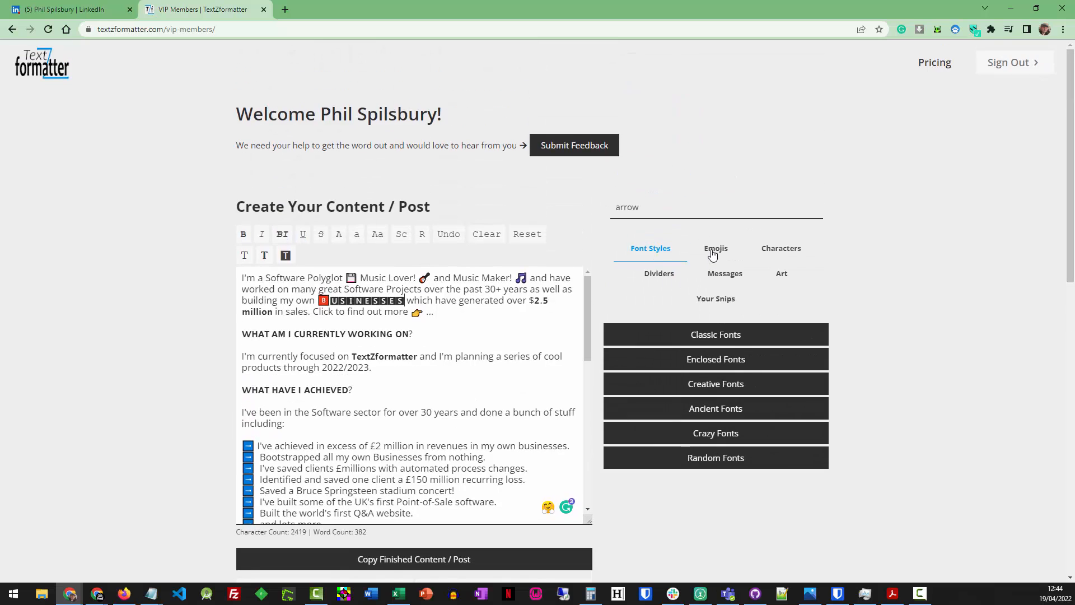
Insert a grinning Smileys & Emotion emoji after '2022/2023', browsing other emoji categories
{"action": "left_click", "coordinate": [715, 248]}
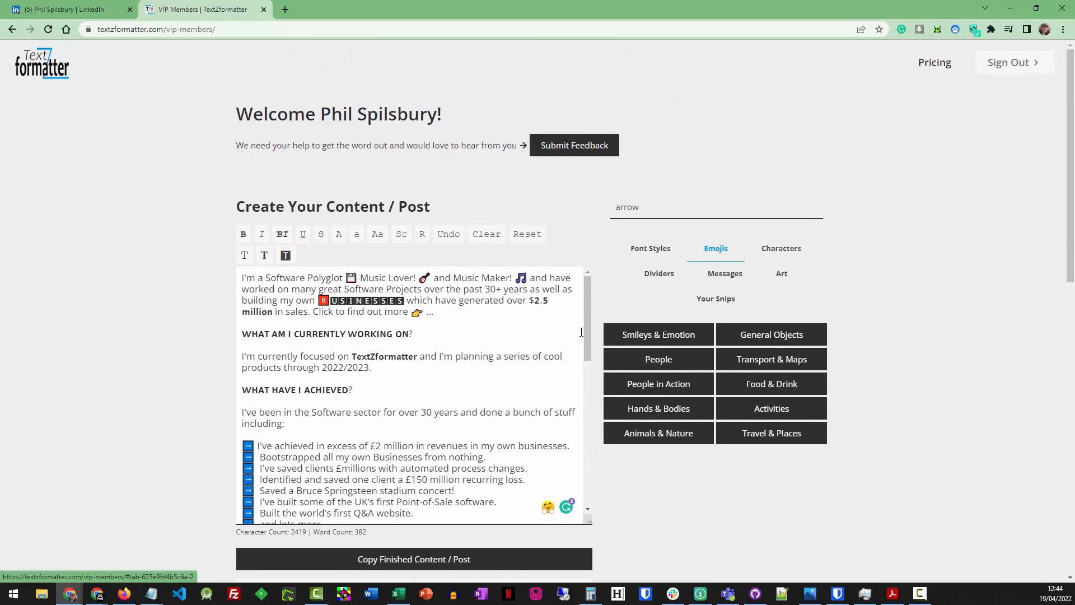
{"action": "mouse_move", "coordinate": [657, 335]}
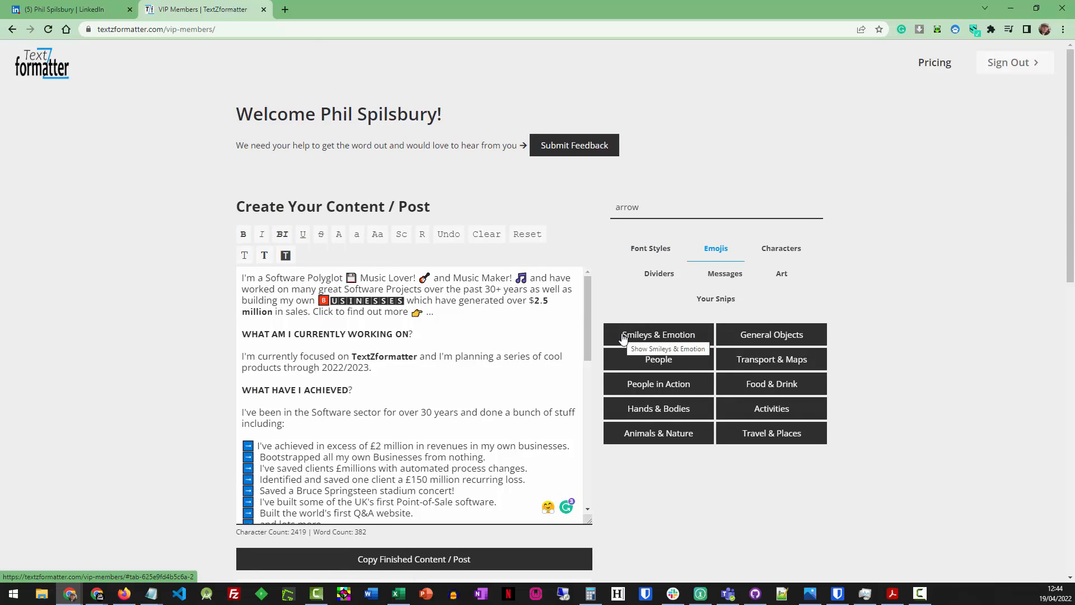
{"action": "mouse_move", "coordinate": [616, 299]}
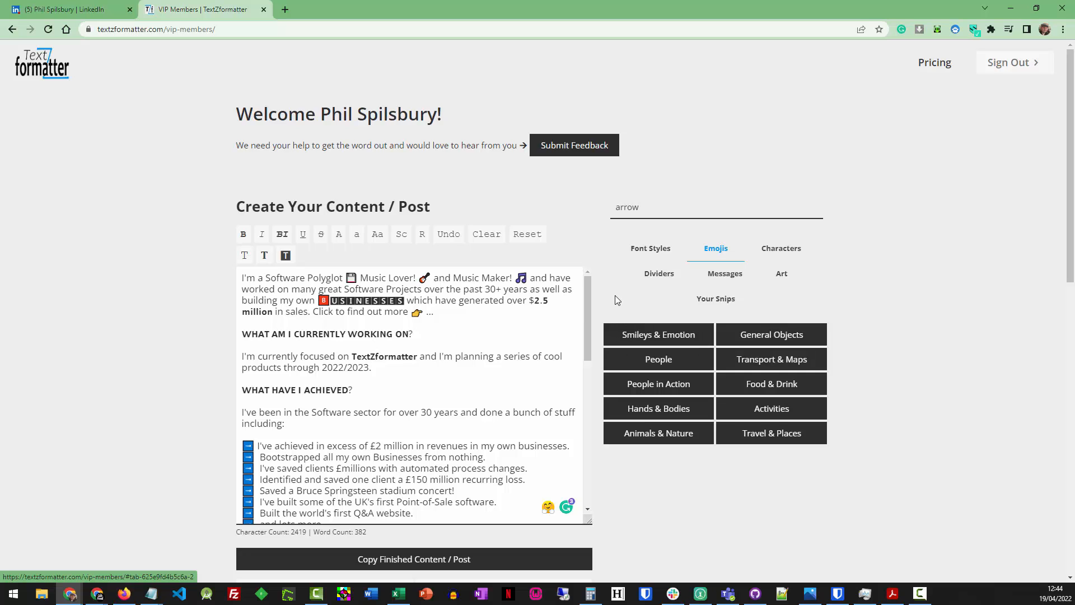
{"action": "mouse_move", "coordinate": [604, 314]}
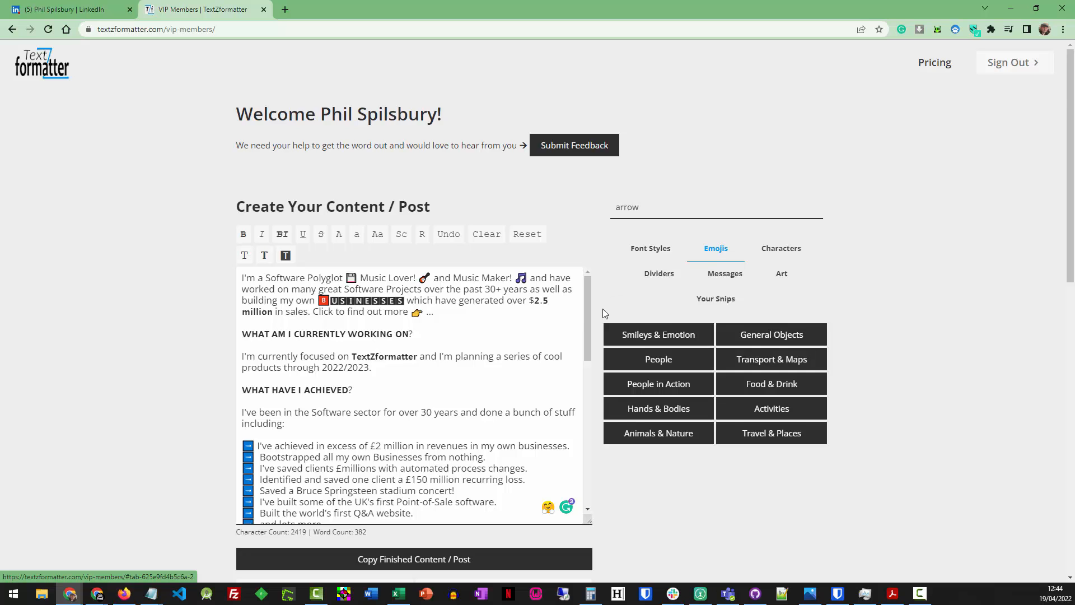
{"action": "scroll", "scroll_direction": "down", "scroll_amount": 3}
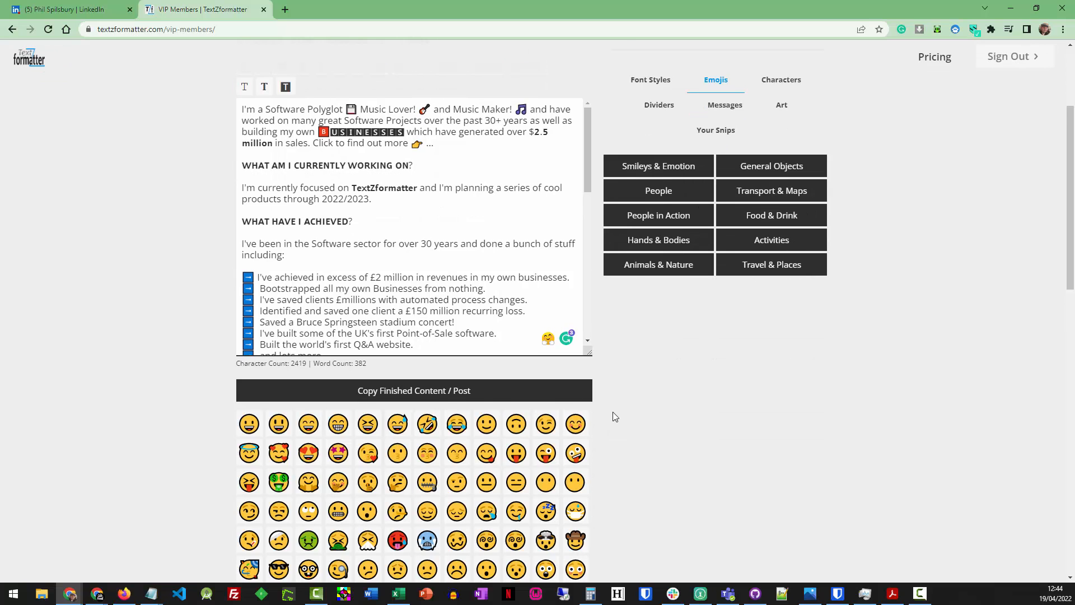
{"action": "mouse_move", "coordinate": [503, 406]}
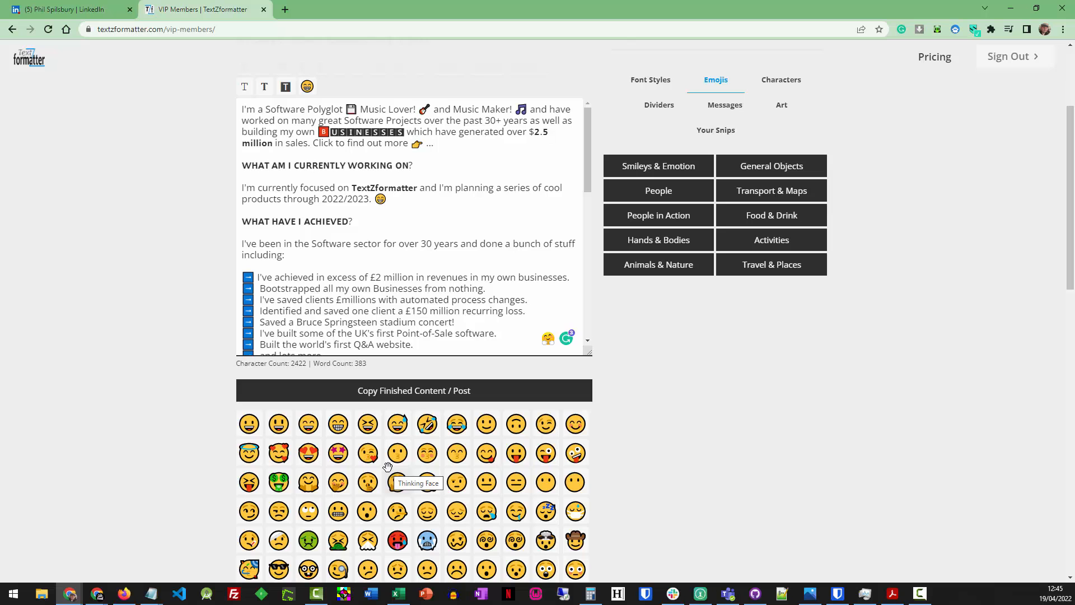
{"action": "left_click", "coordinate": [770, 165]}
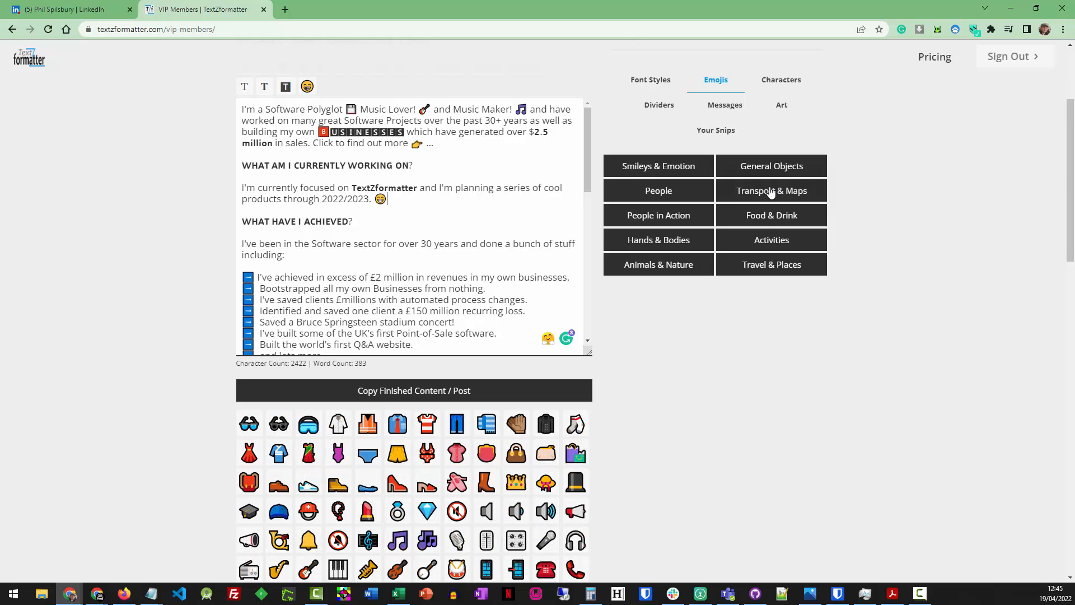
{"action": "left_click", "coordinate": [770, 239]}
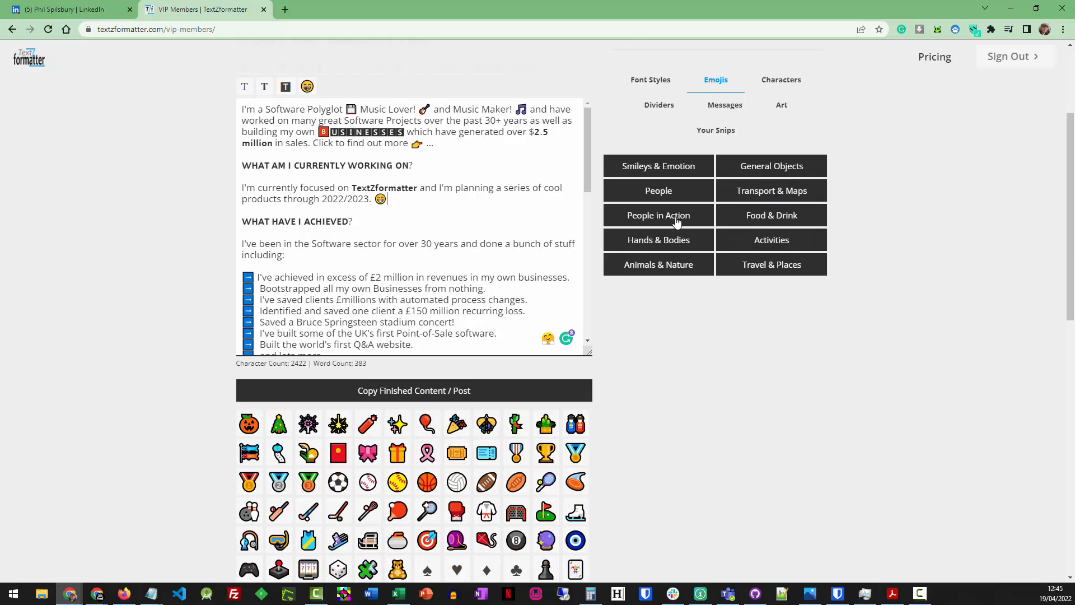
{"action": "scroll", "scroll_direction": "up", "scroll_amount": 3}
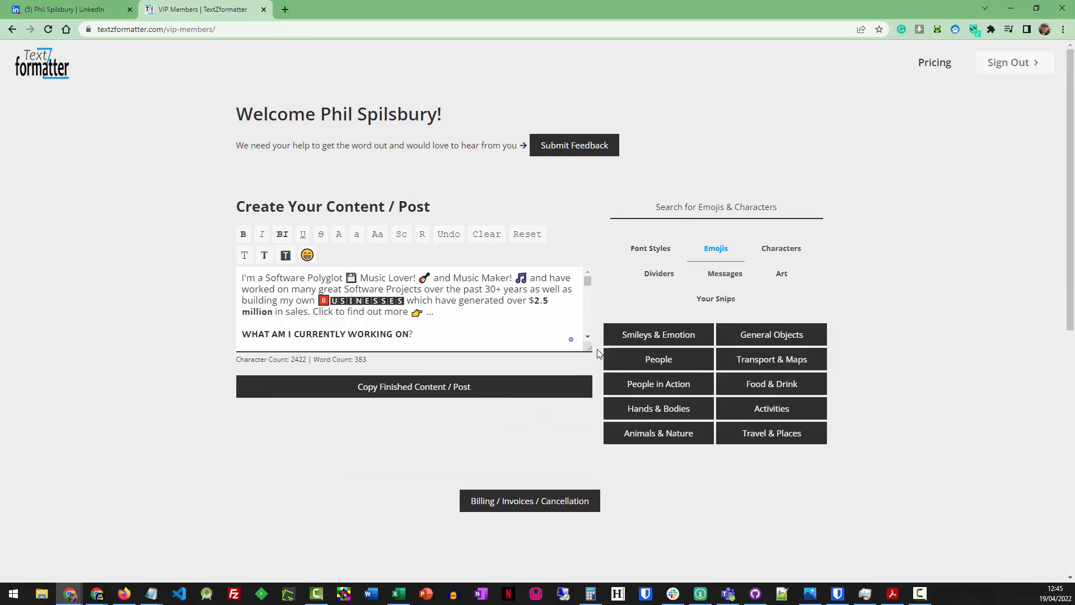
Search emojis for 'ins' to list musical instrument emojis such as the guitar
{"action": "type", "text": "in"}
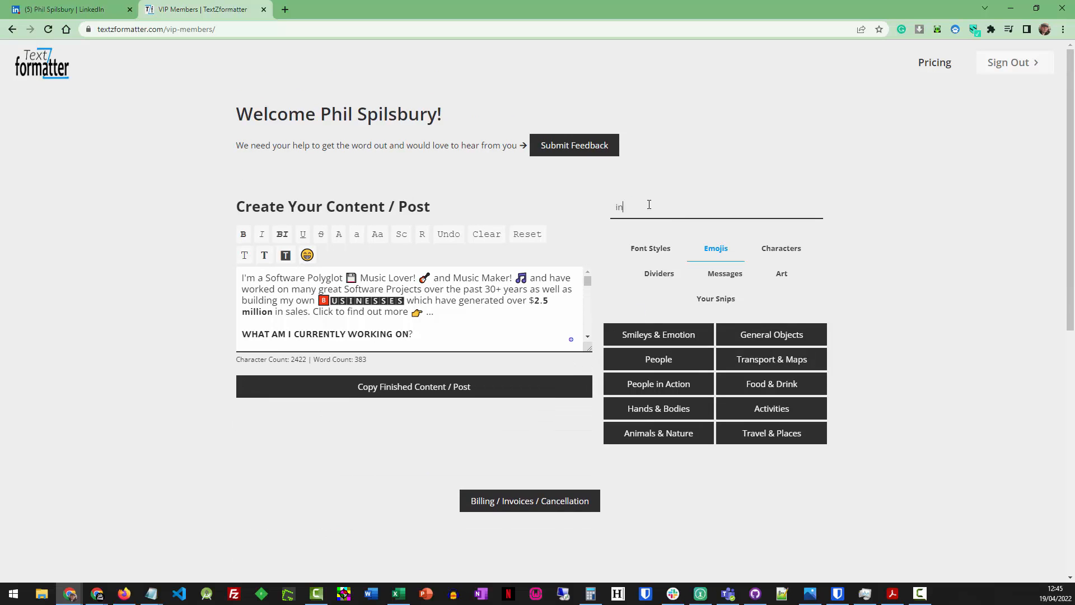
{"action": "type", "text": "s"}
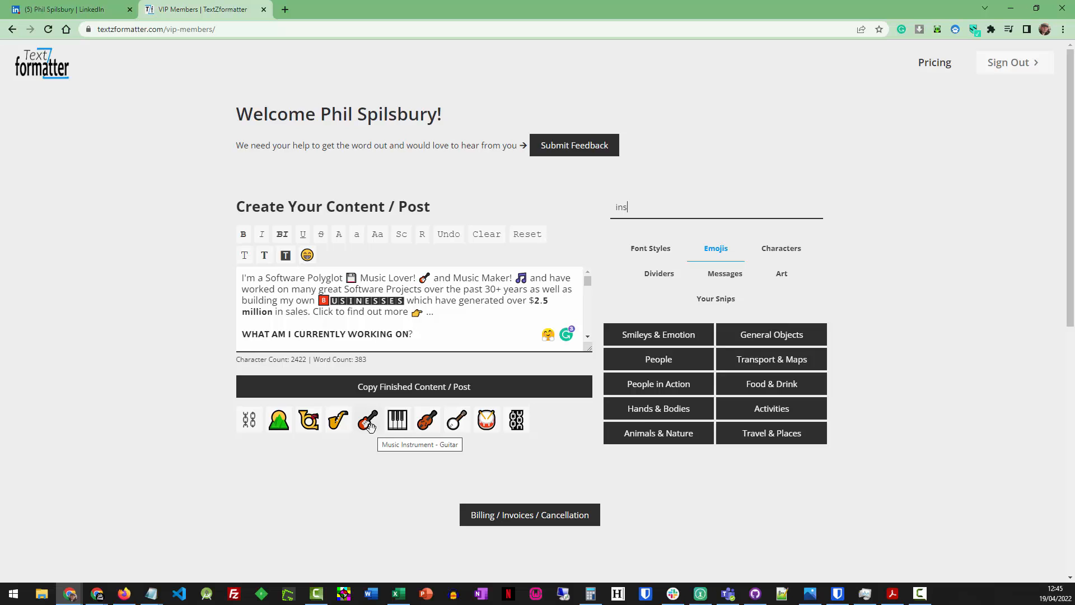
{"action": "mouse_move", "coordinate": [602, 354]}
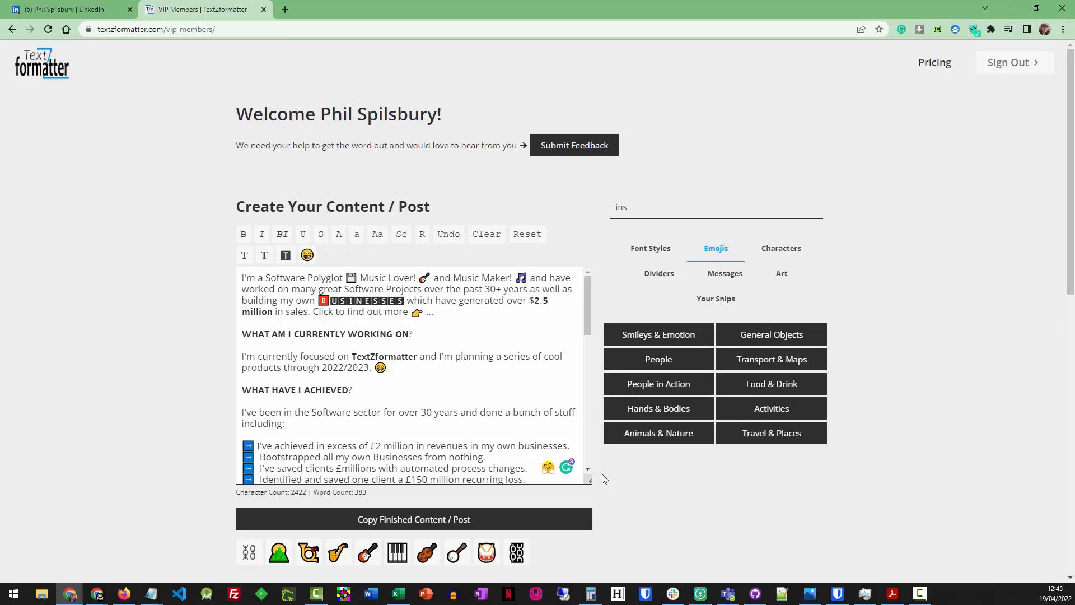
{"action": "mouse_move", "coordinate": [780, 248]}
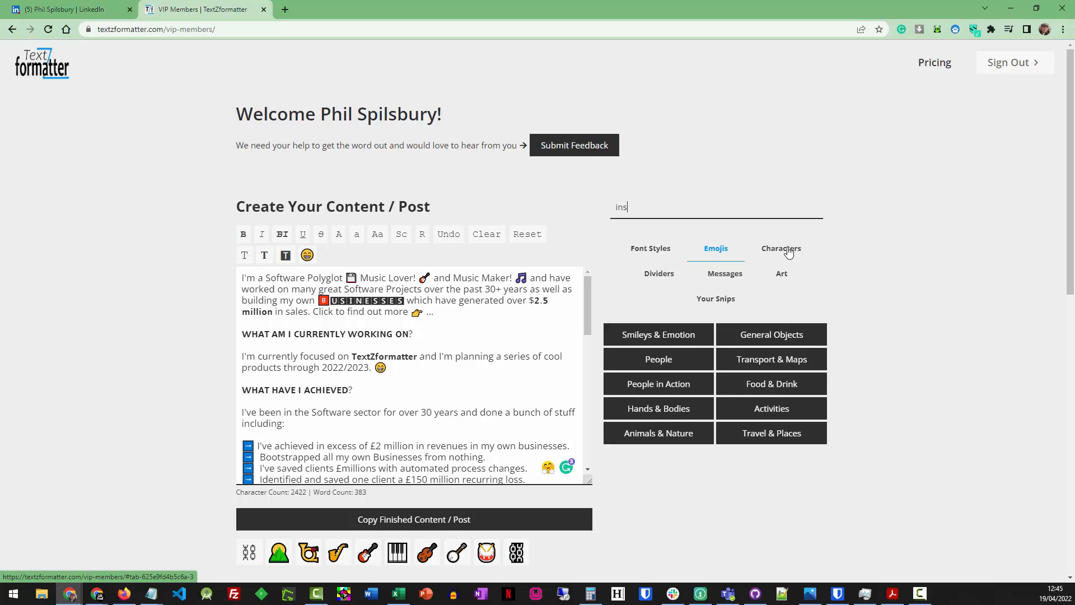
Add a blank line above HOW TO REACH ME and browse the Arrows and Box Elements characters
{"action": "left_click", "coordinate": [781, 248]}
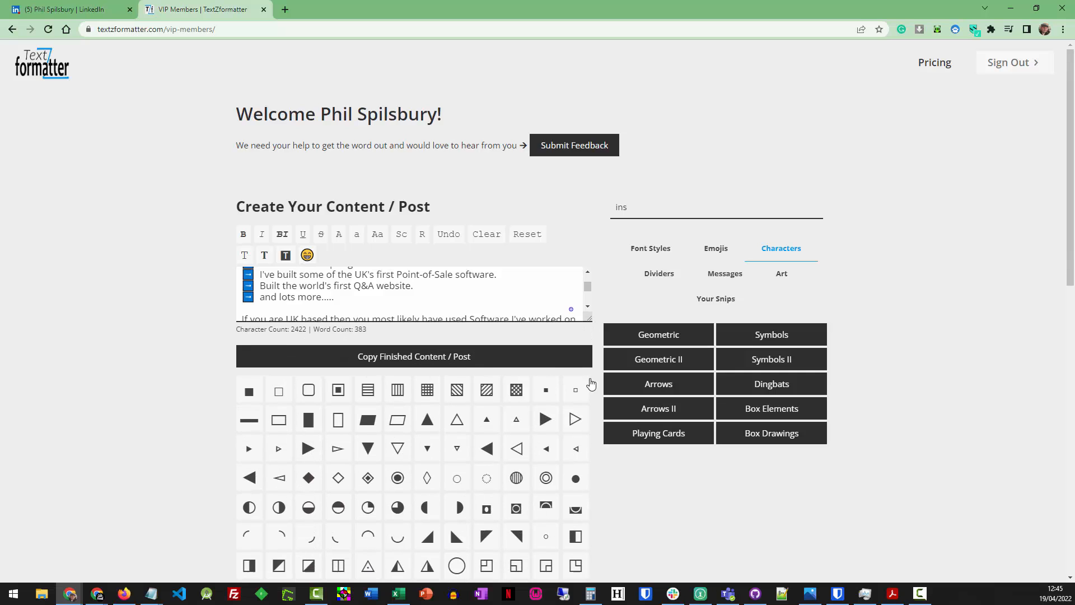
{"action": "scroll", "scroll_direction": "down", "scroll_amount": 3}
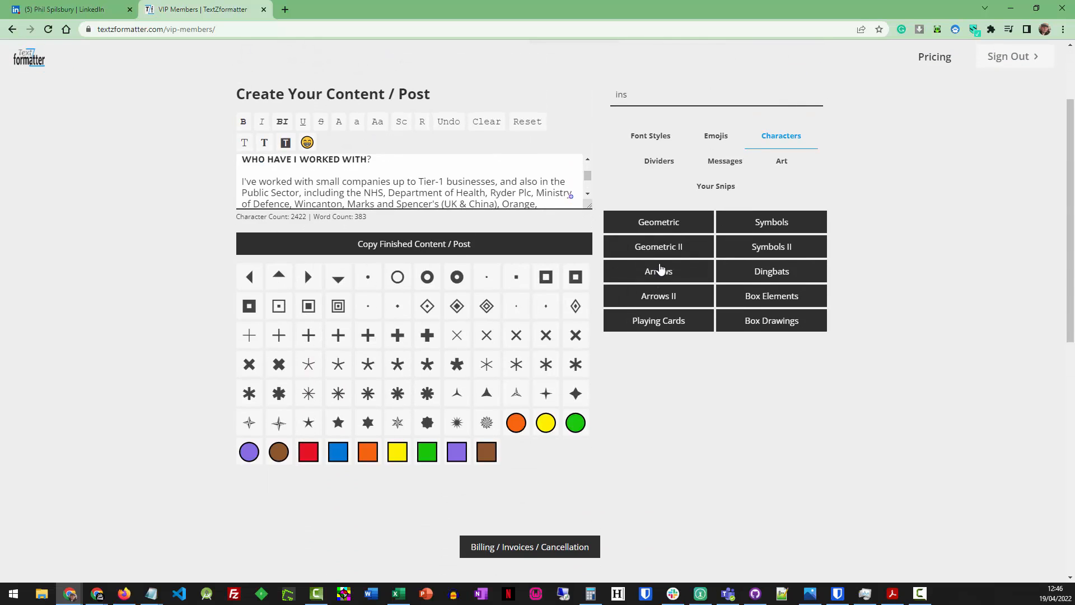
{"action": "left_click", "coordinate": [657, 271]}
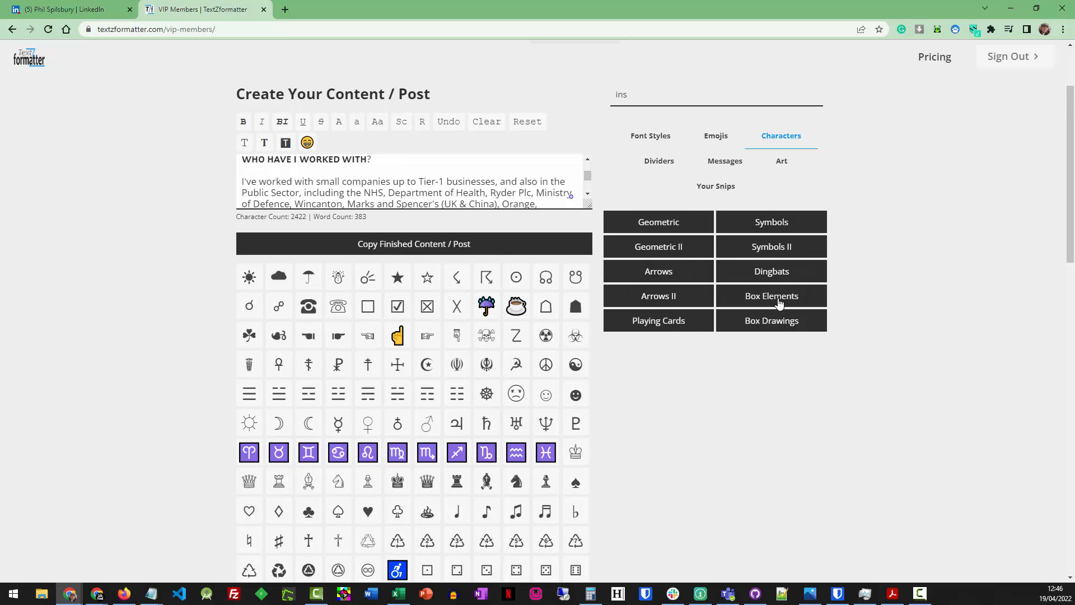
{"action": "left_click", "coordinate": [771, 320]}
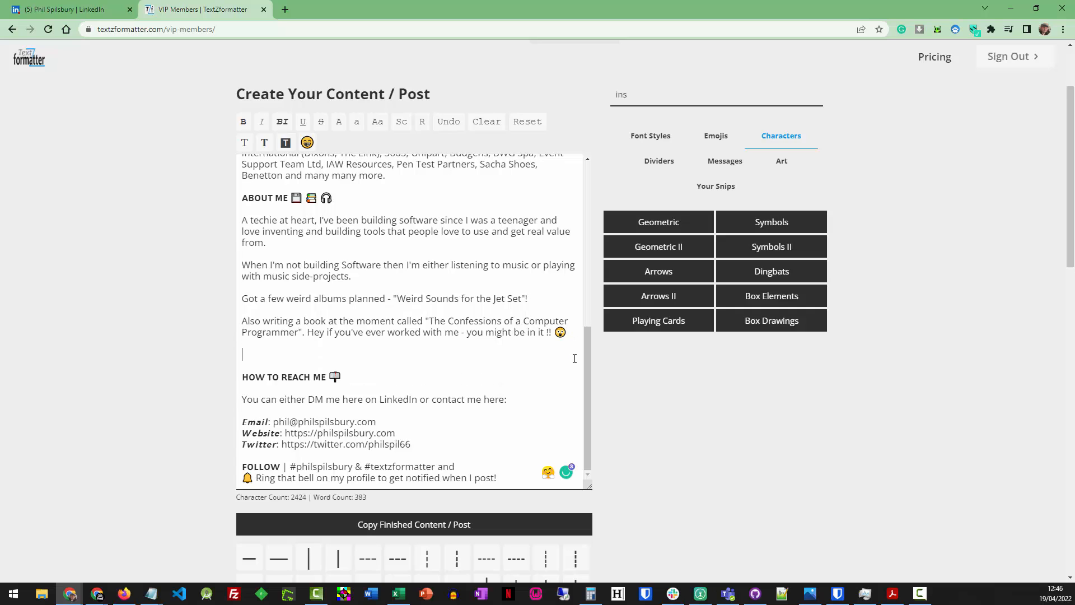
Insert the ========== divider from Lines & Dashes above HOW TO REACH ME
{"action": "left_click", "coordinate": [658, 161]}
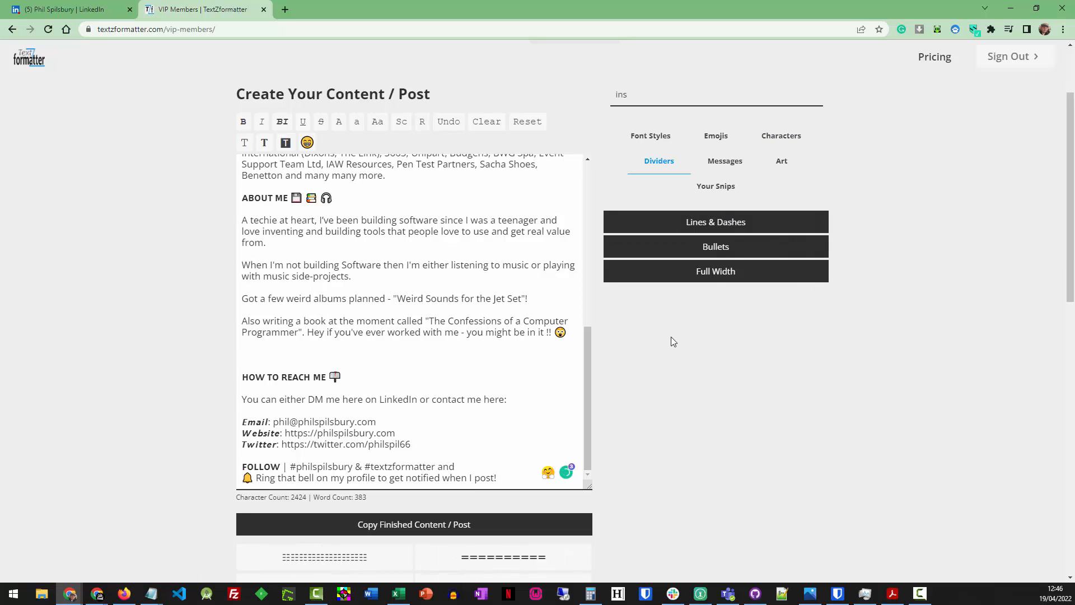
{"action": "scroll", "scroll_direction": "down", "scroll_amount": 3}
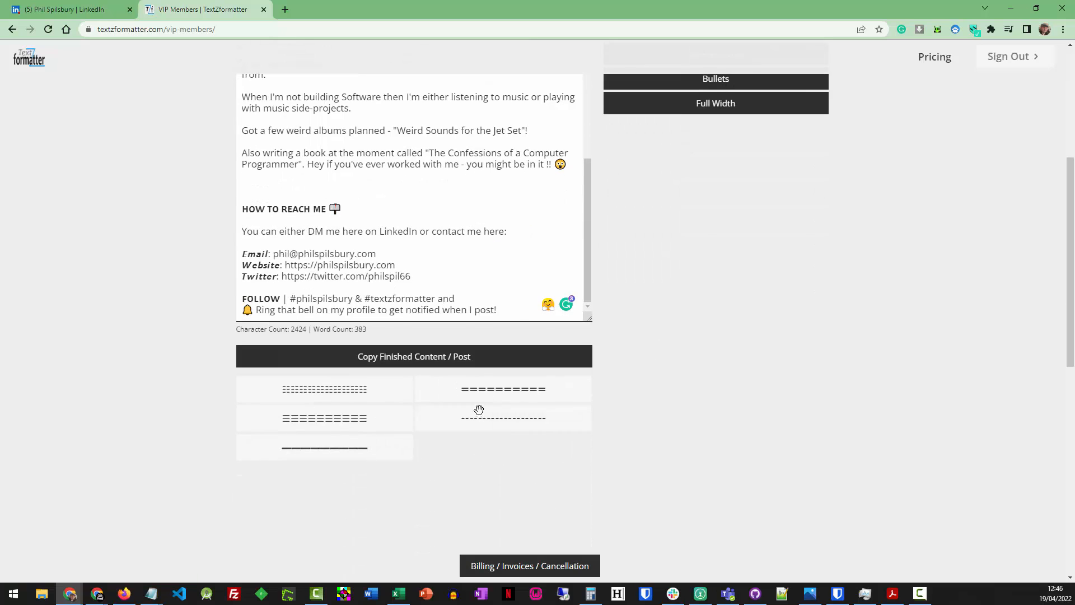
{"action": "scroll", "scroll_direction": "up", "scroll_amount": 3}
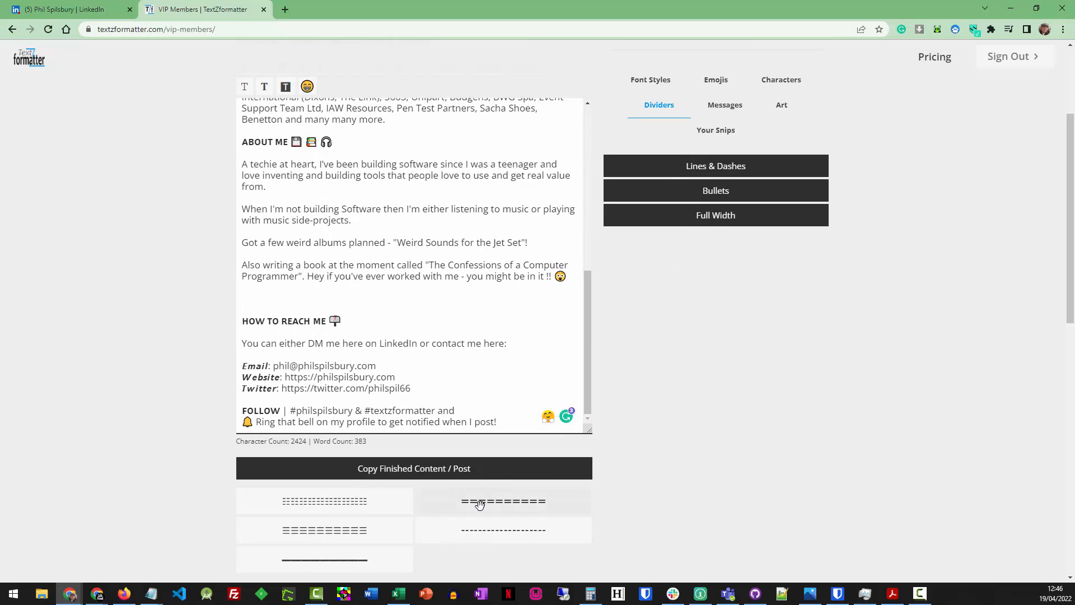
{"action": "left_click", "coordinate": [503, 501]}
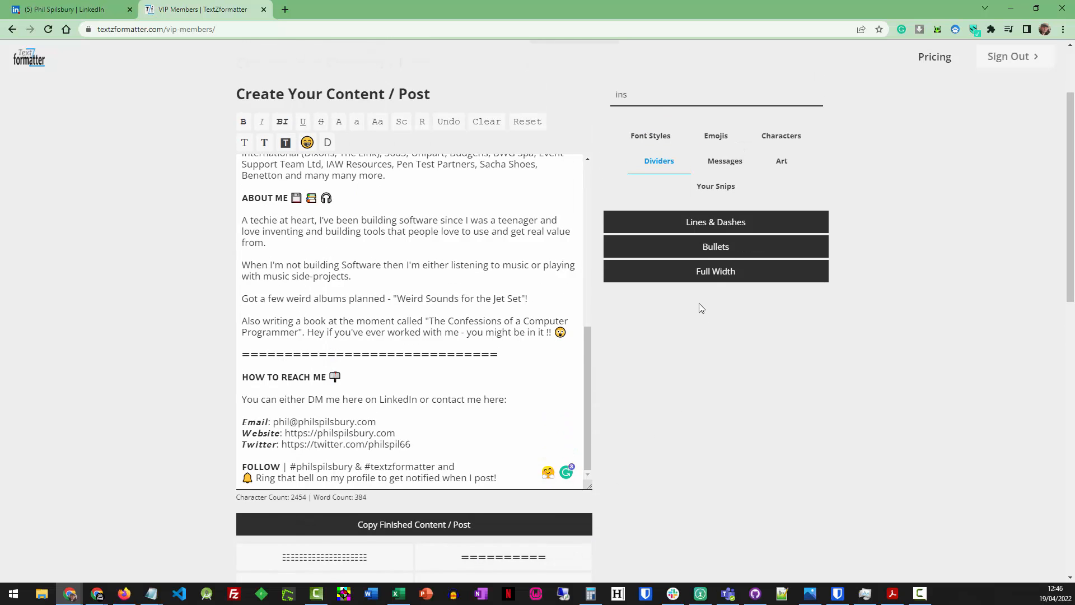
{"action": "scroll", "scroll_direction": "down", "scroll_amount": 3}
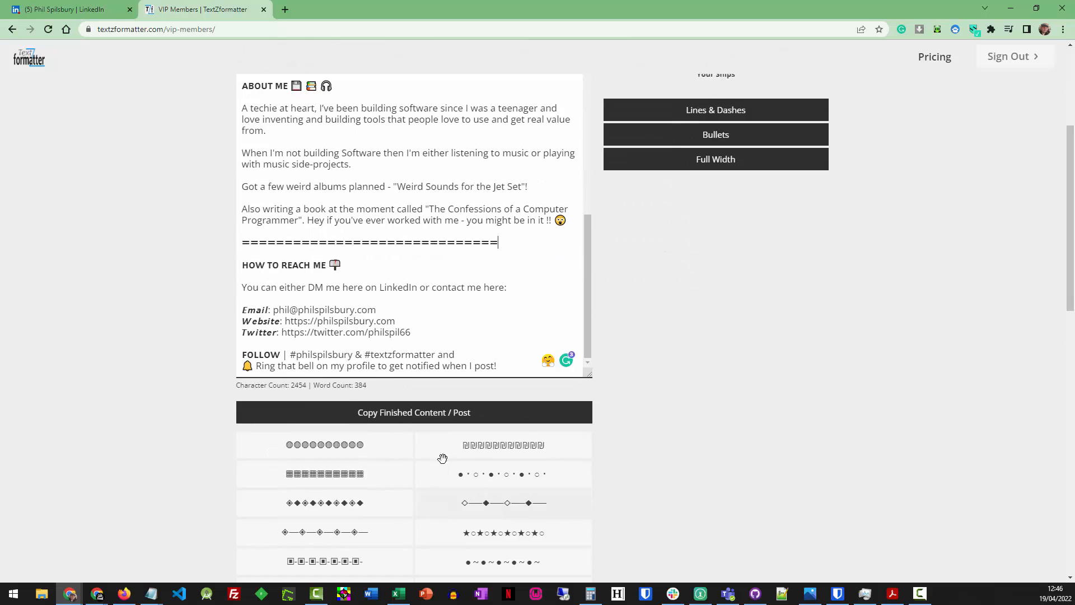
{"action": "mouse_move", "coordinate": [448, 517]}
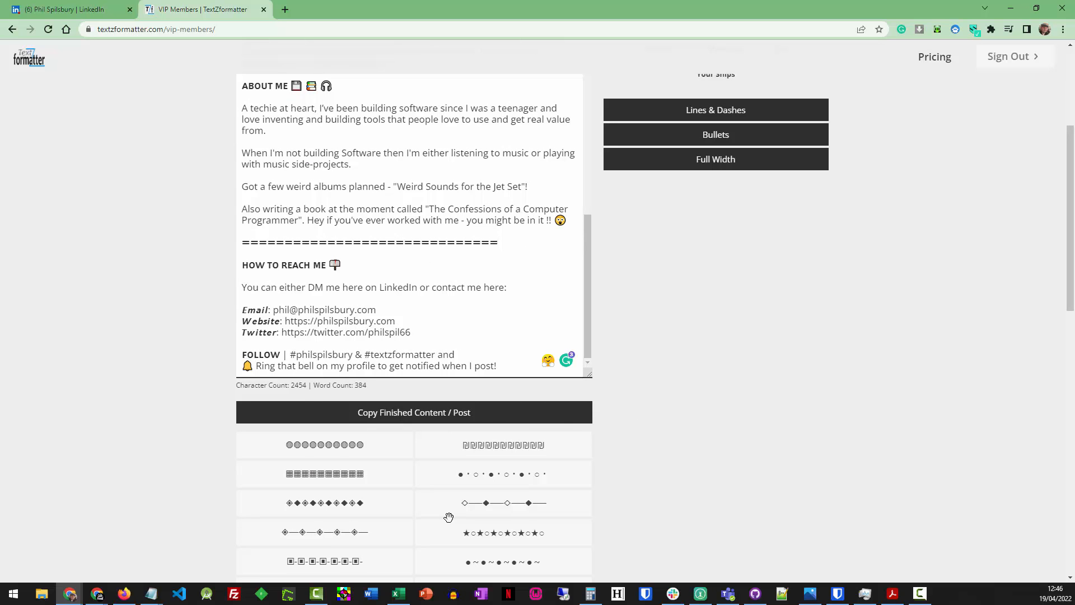
{"action": "scroll", "scroll_direction": "up", "scroll_amount": 3}
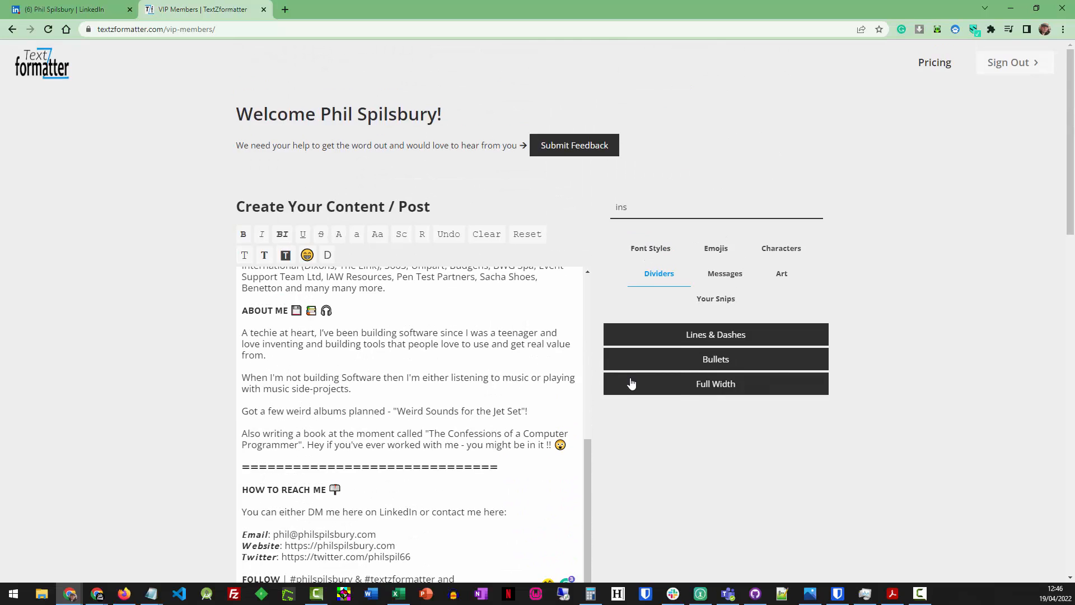
{"action": "mouse_move", "coordinate": [703, 310]}
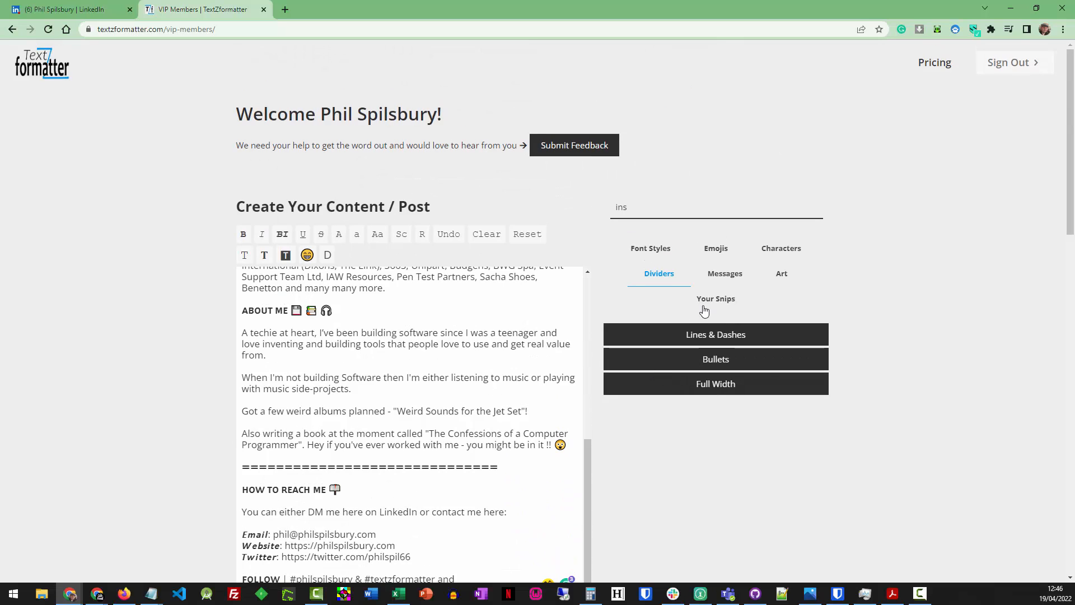
Insert the saved LinkedIn footer snip, with its hashtags and great-looking-posts call to action, at the end
{"action": "left_click", "coordinate": [715, 299]}
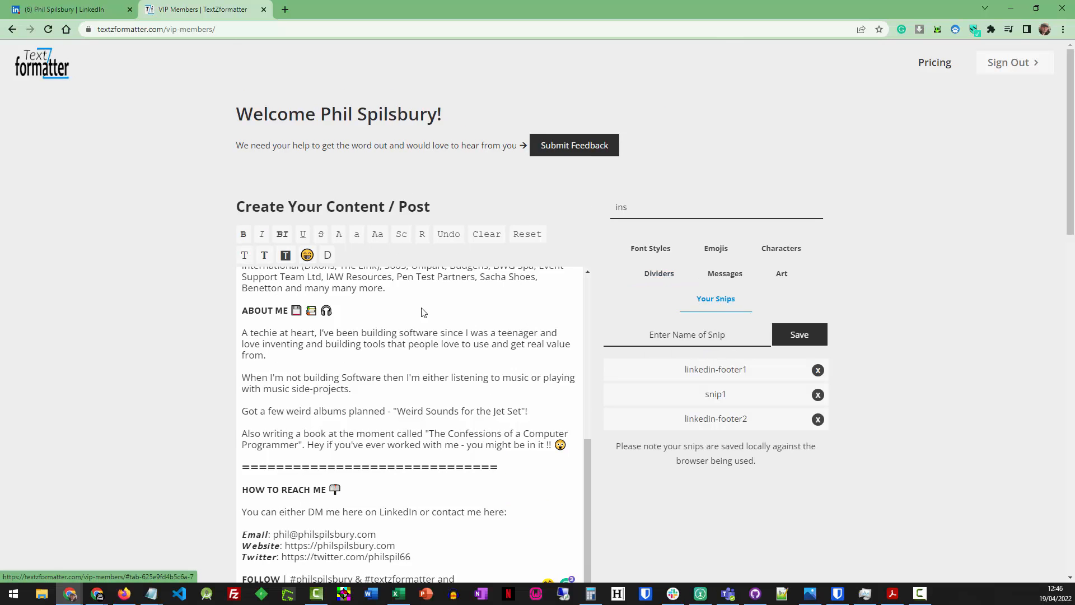
{"action": "mouse_move", "coordinate": [377, 416]}
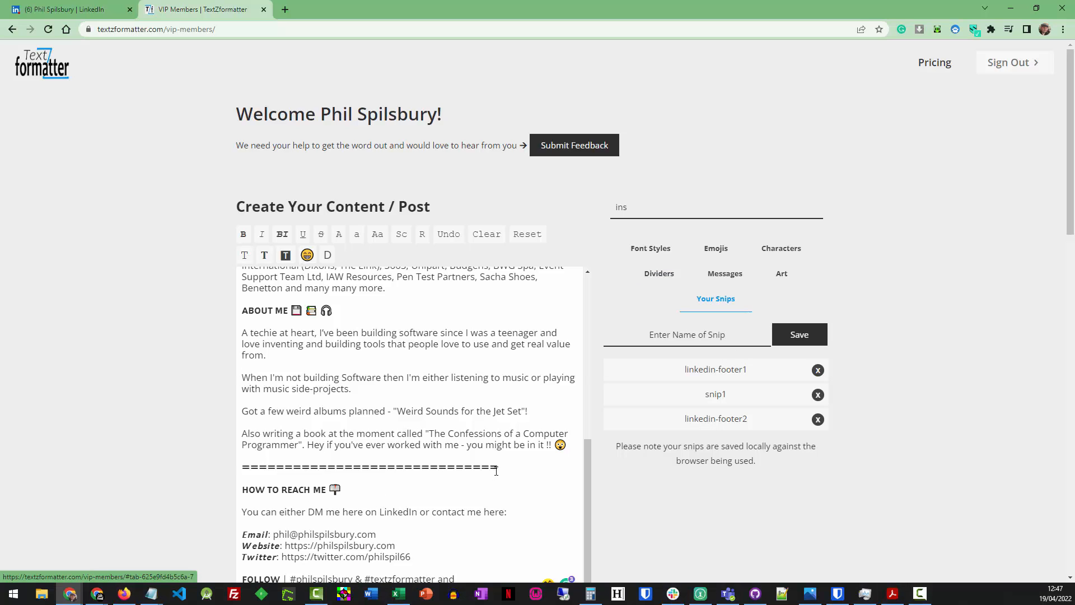
{"action": "left_click", "coordinate": [686, 334]}
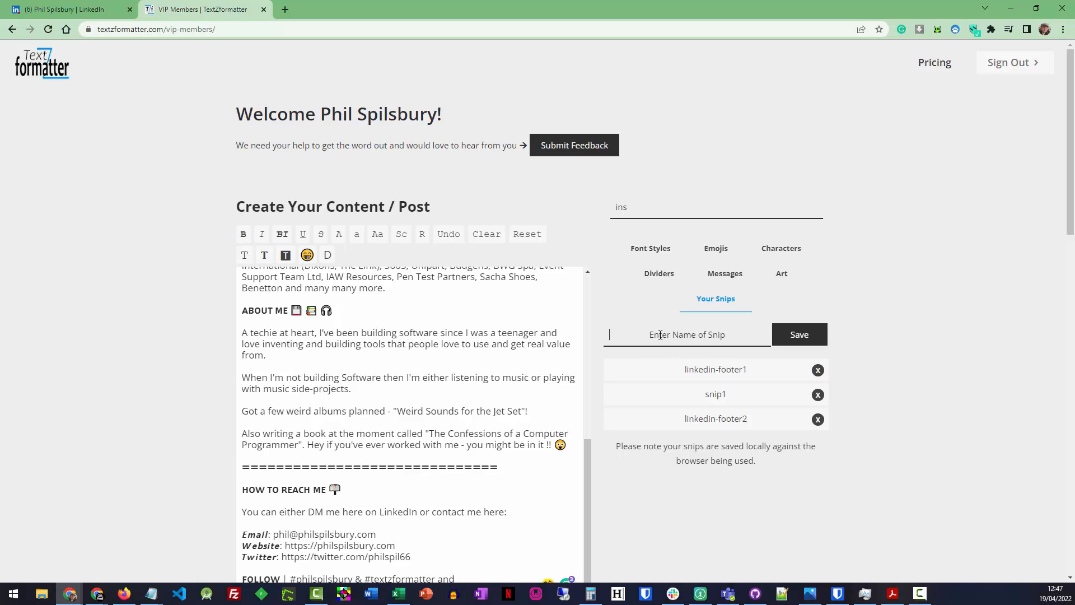
{"action": "mouse_move", "coordinate": [768, 358]}
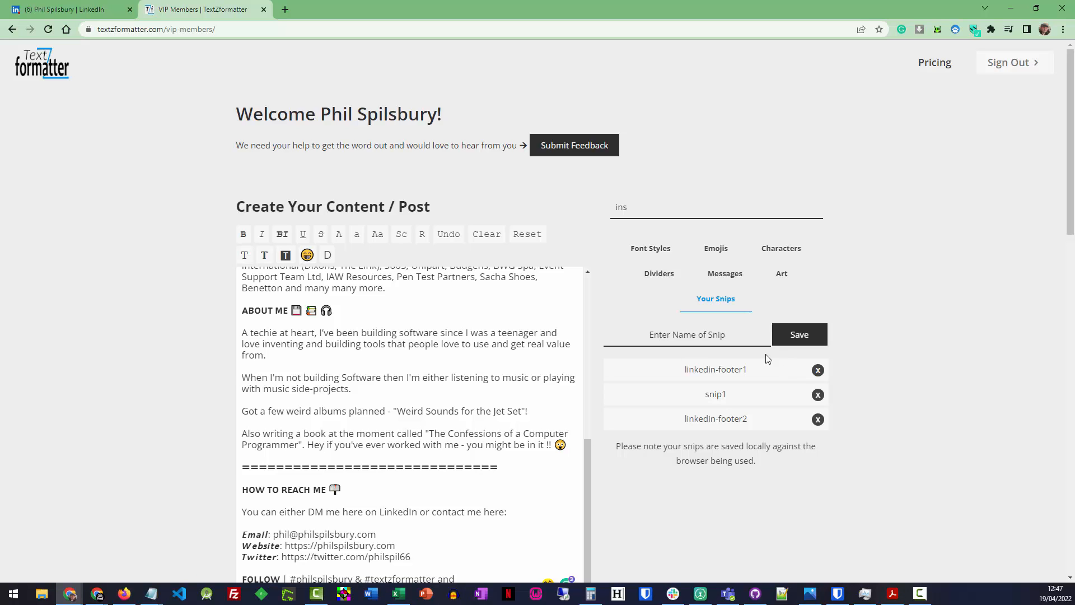
{"action": "scroll", "scroll_direction": "down", "scroll_amount": 3}
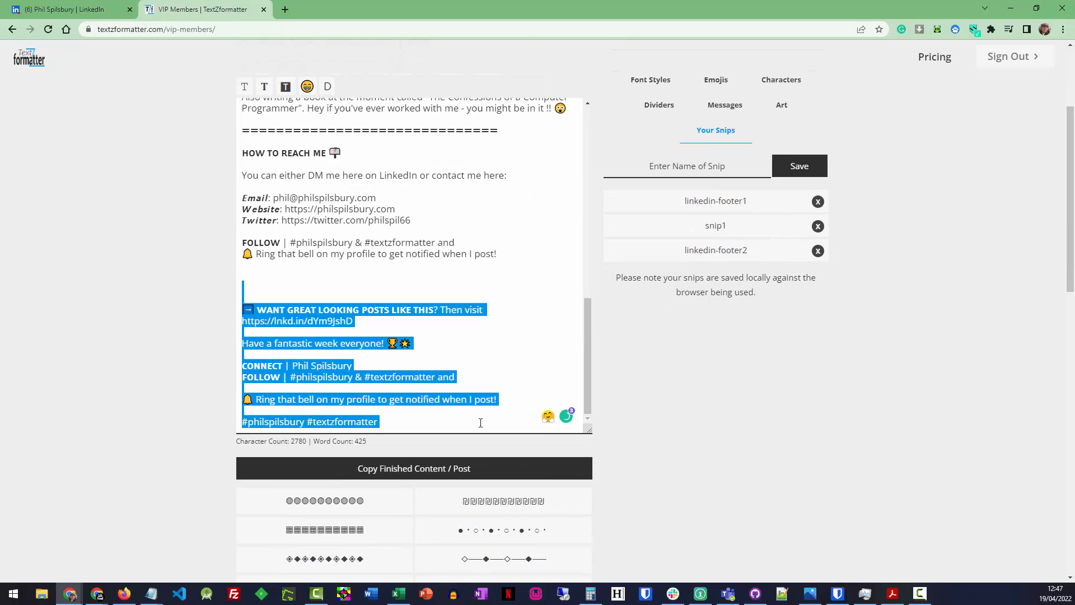
Delete the footer and add the (O__O) face after HOW TO REACH ME
{"action": "left_click", "coordinate": [418, 263]}
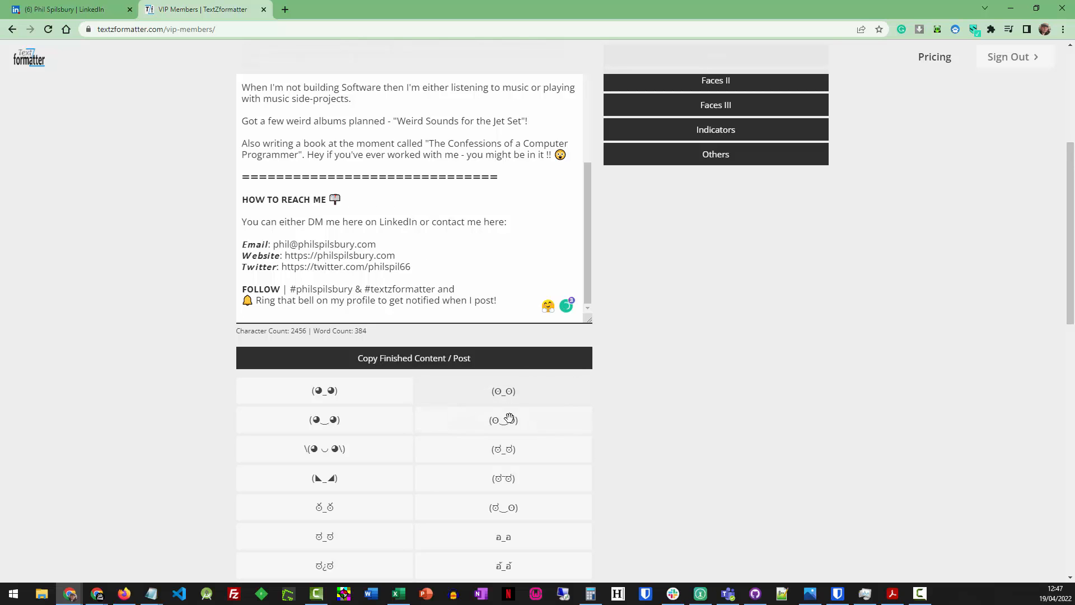
{"action": "left_click", "coordinate": [503, 391]}
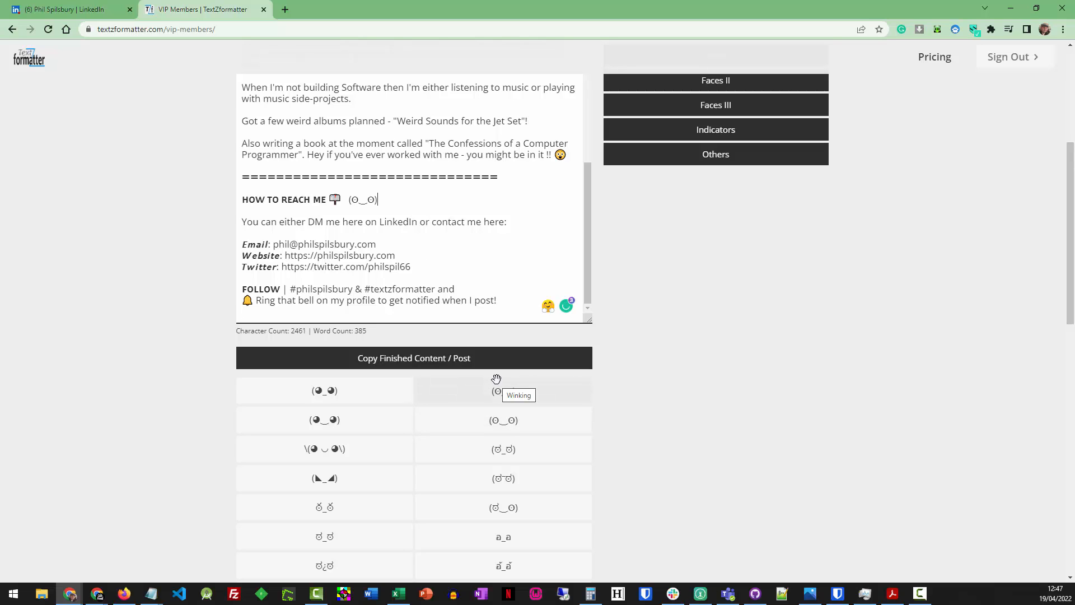
{"action": "scroll", "scroll_direction": "down", "scroll_amount": 3}
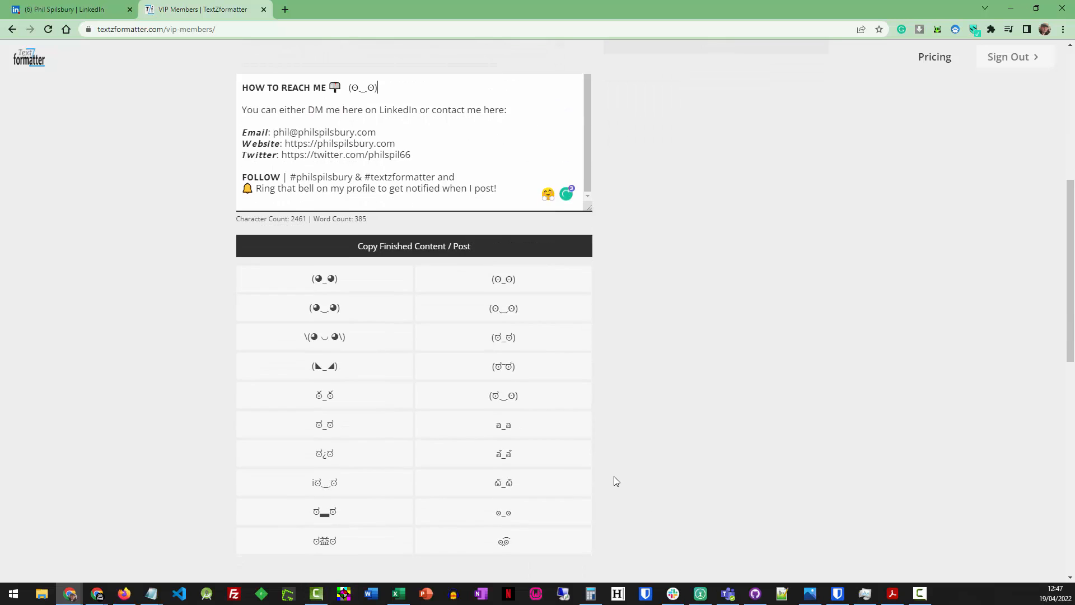
{"action": "scroll", "scroll_direction": "up", "scroll_amount": 3}
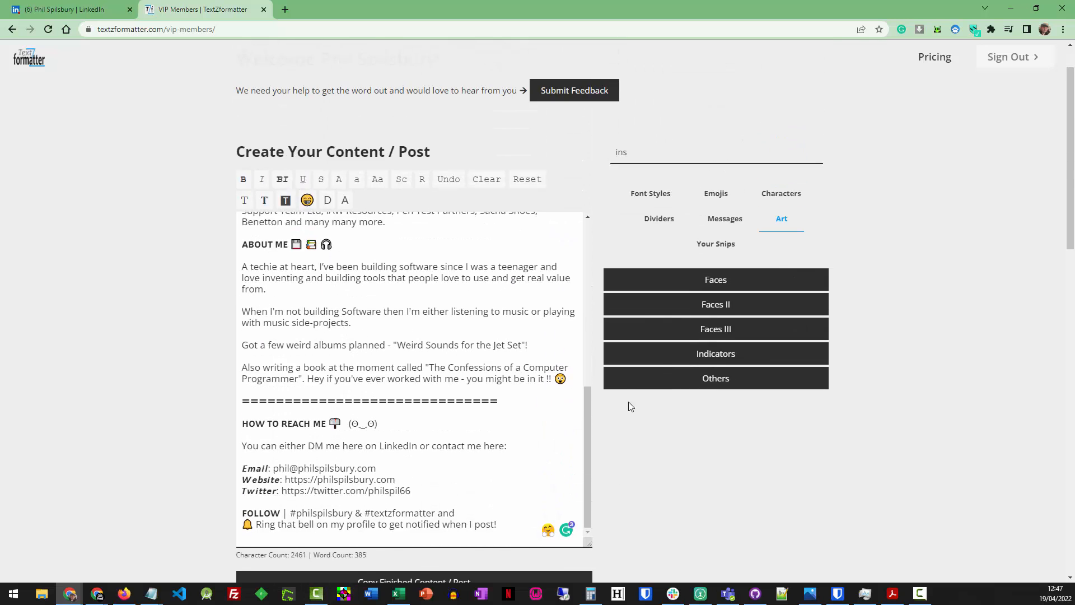
{"action": "left_click", "coordinate": [69, 9]}
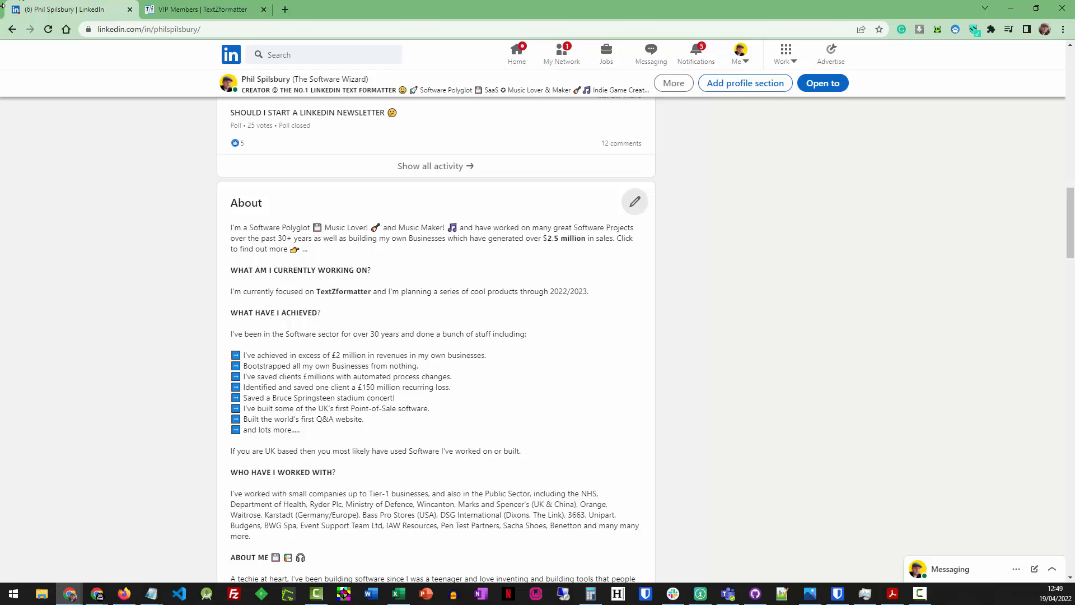
Switch back to the TextZformatter browser tab showing the 2,461-character About text
{"action": "left_click", "coordinate": [202, 9]}
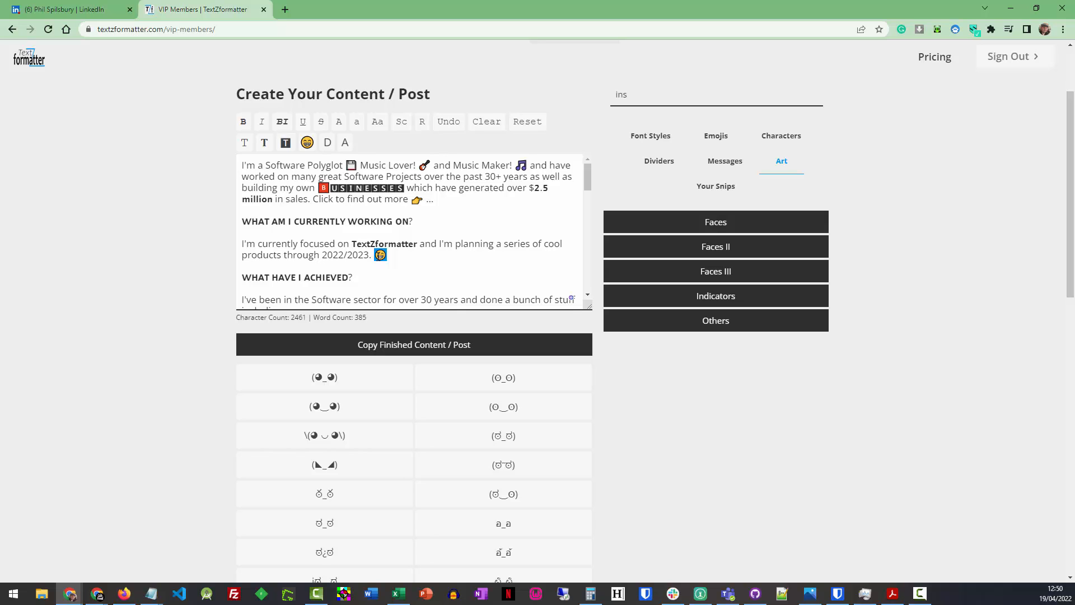
{"action": "mouse_move", "coordinate": [458, 262]}
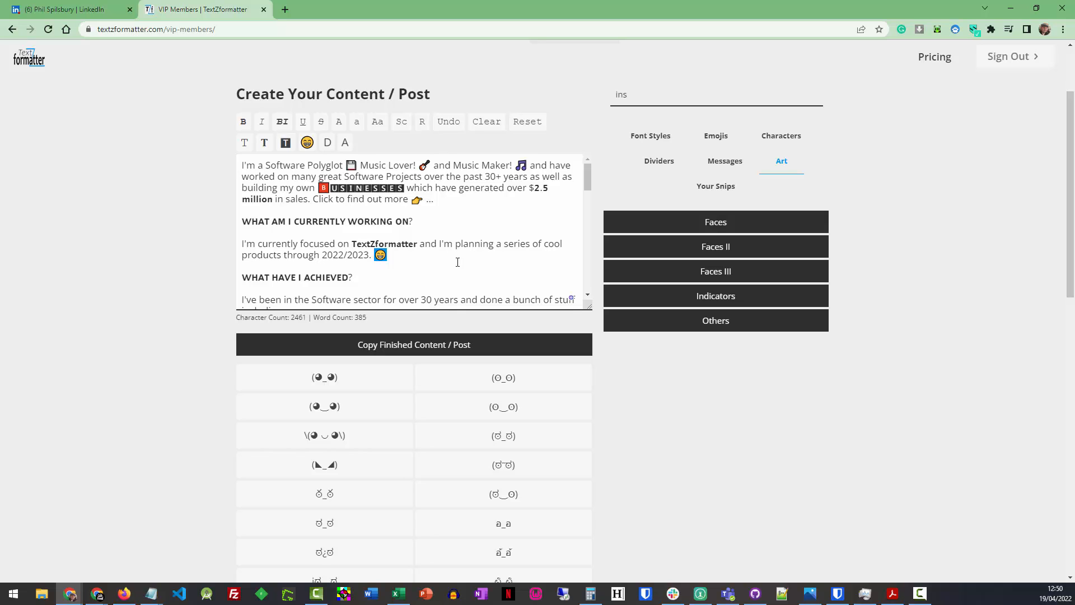
{"action": "double_click", "coordinate": [249, 317]}
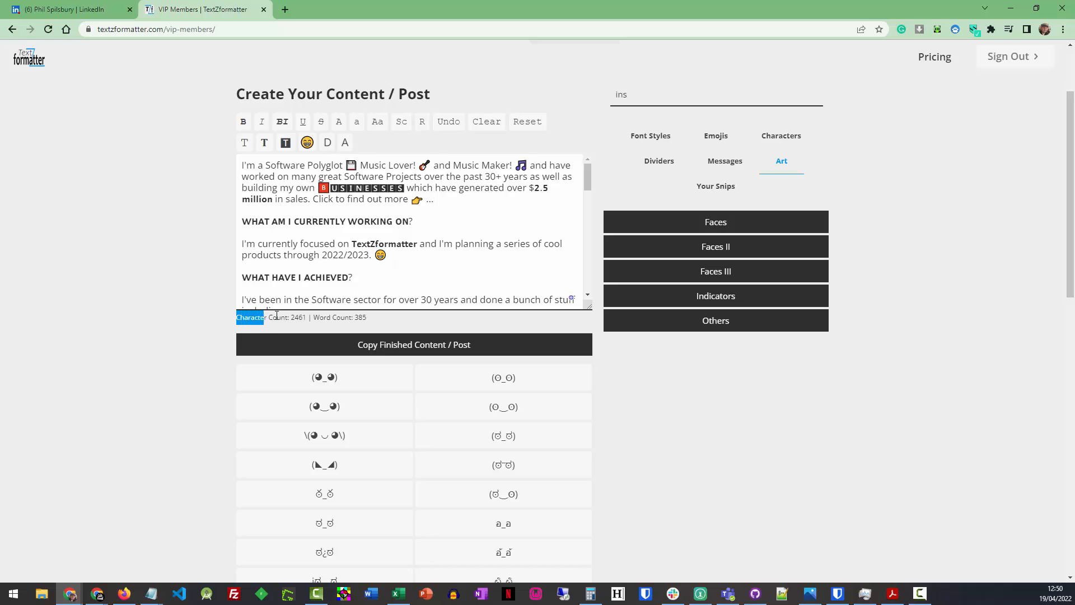